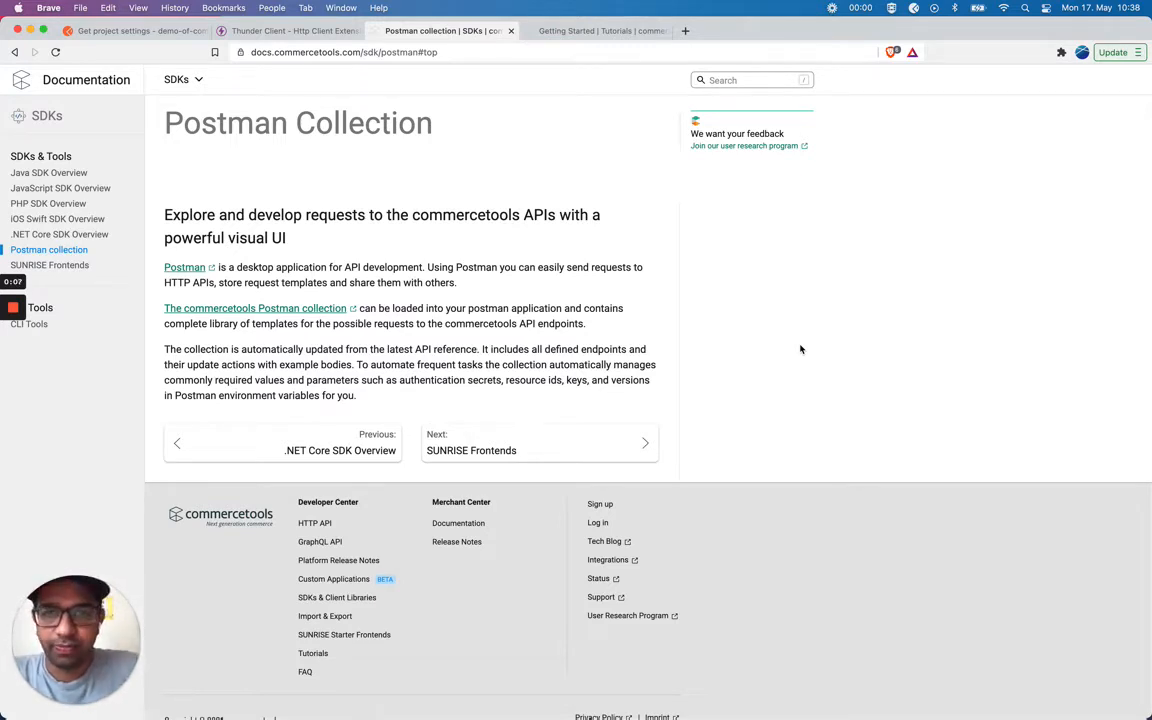
mouse_move(412, 146)
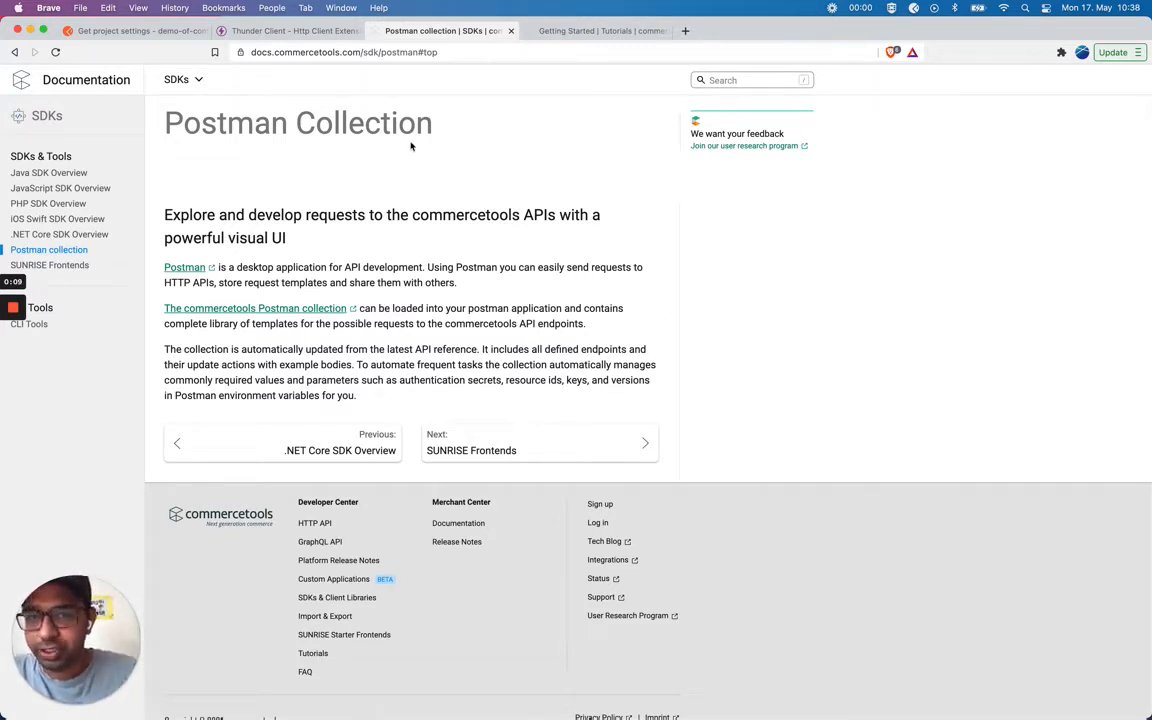
Step: Compare the Getting Started tutorial and Postman Collection documentation with the Postman web workspace
click(600, 32)
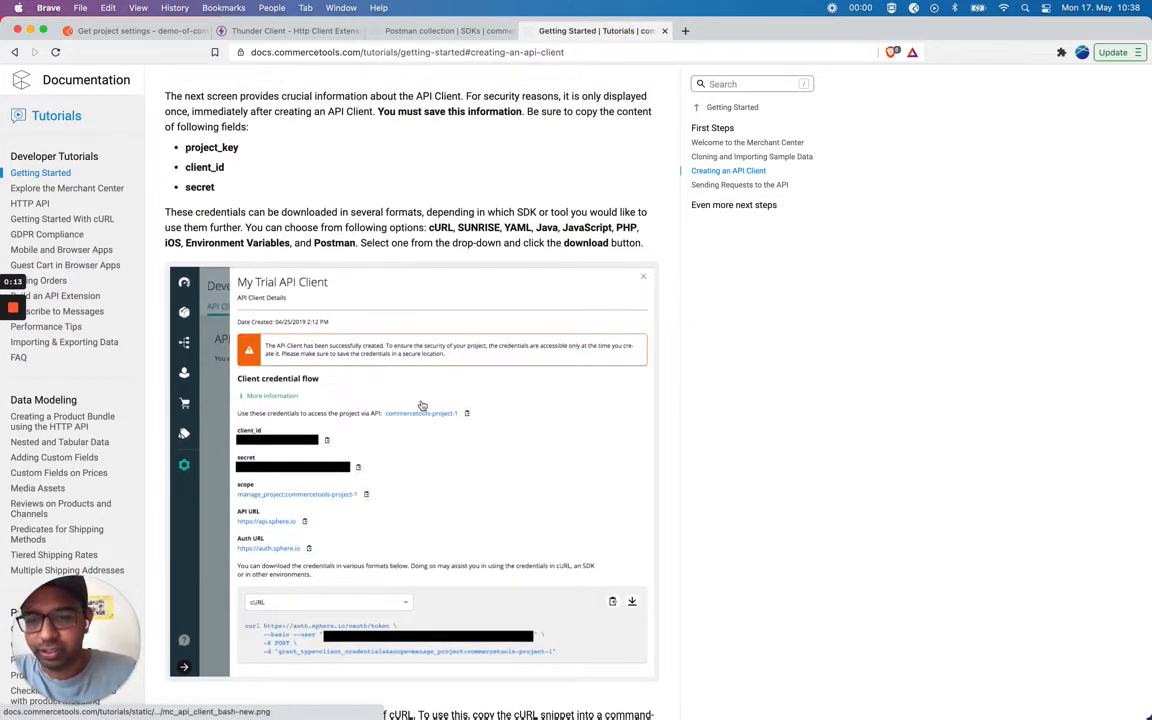
click(444, 32)
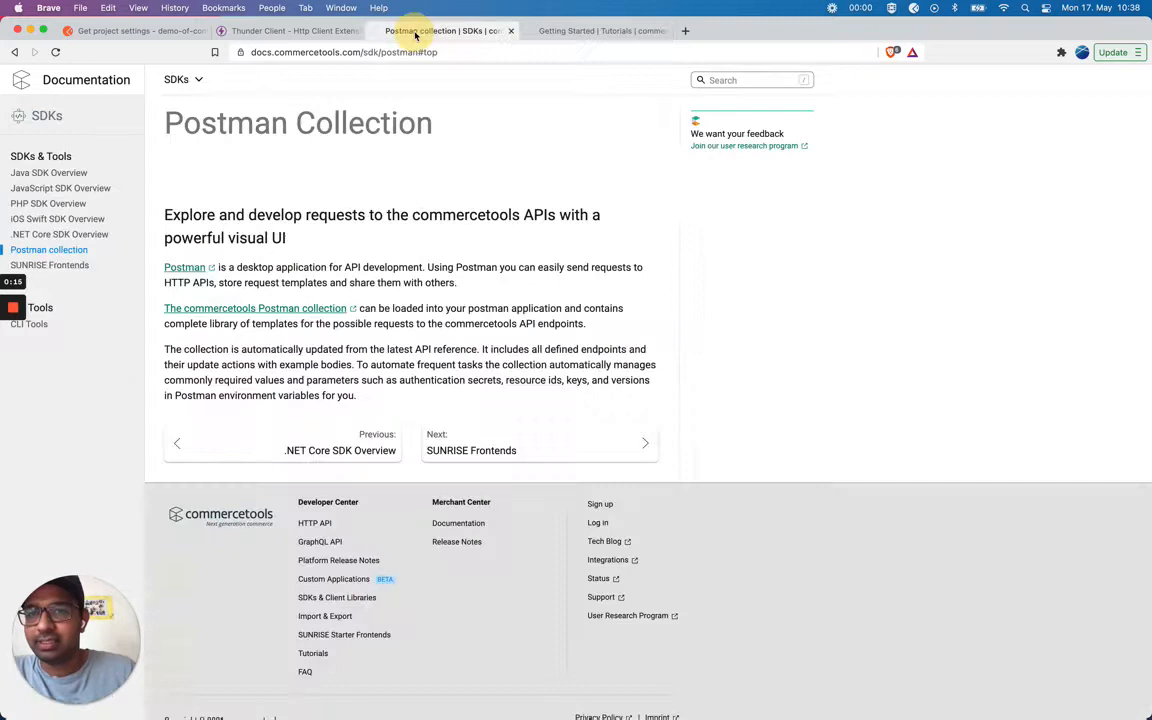
click(130, 32)
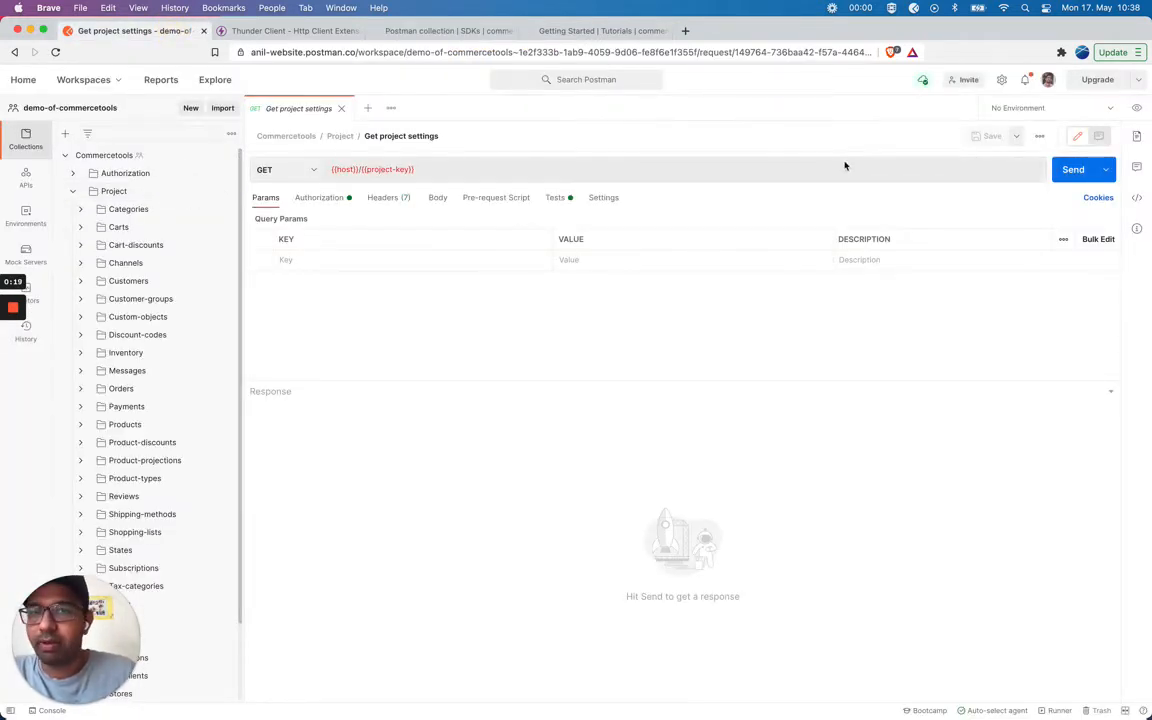
mouse_move(336, 208)
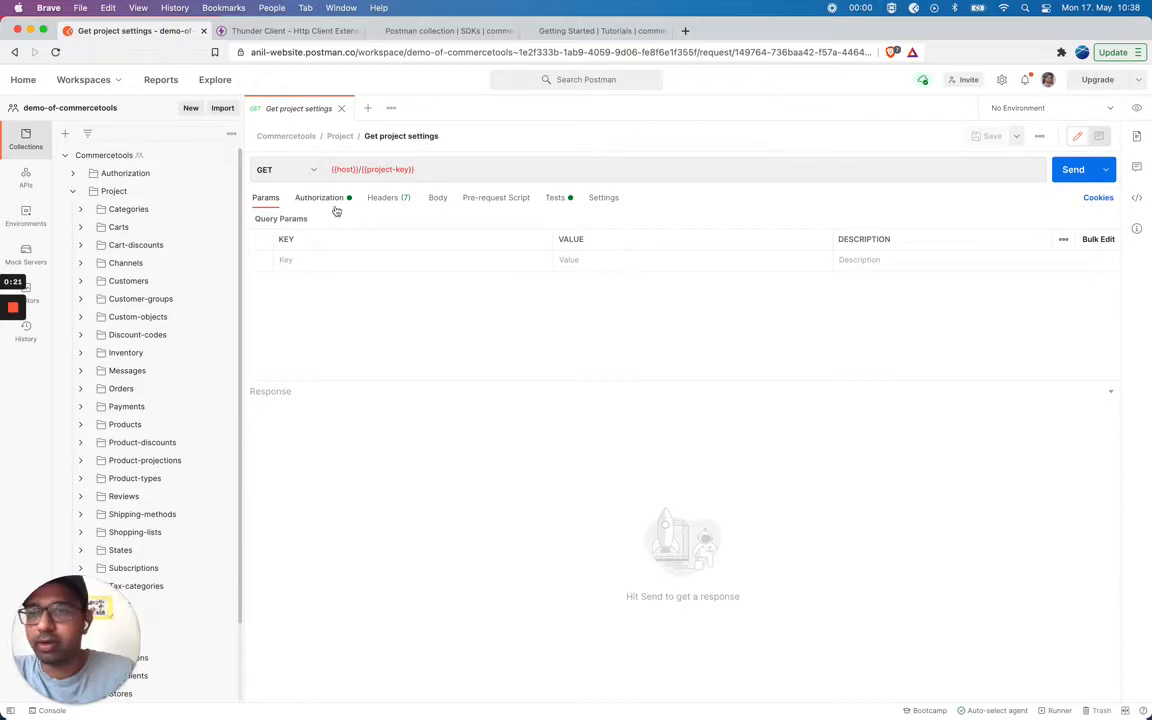
click(68, 156)
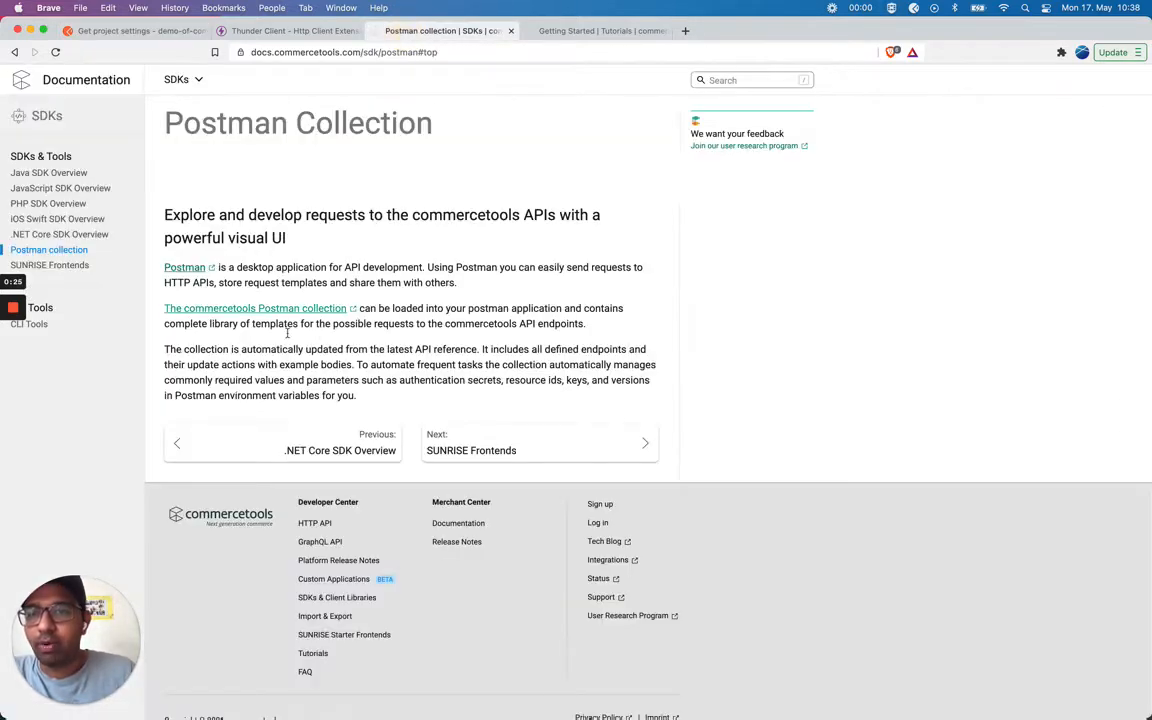
mouse_move(276, 312)
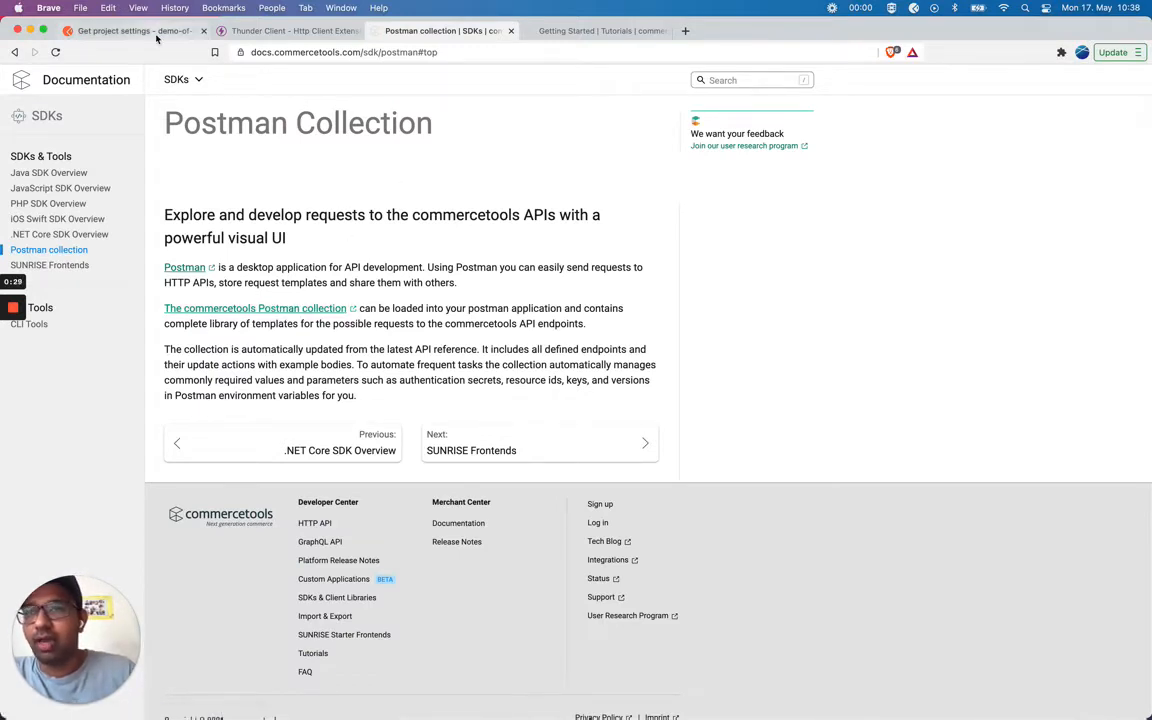
Step: Review the tutorial's API client credentials, then return to the Postman workspace's Get project settings request
click(120, 36)
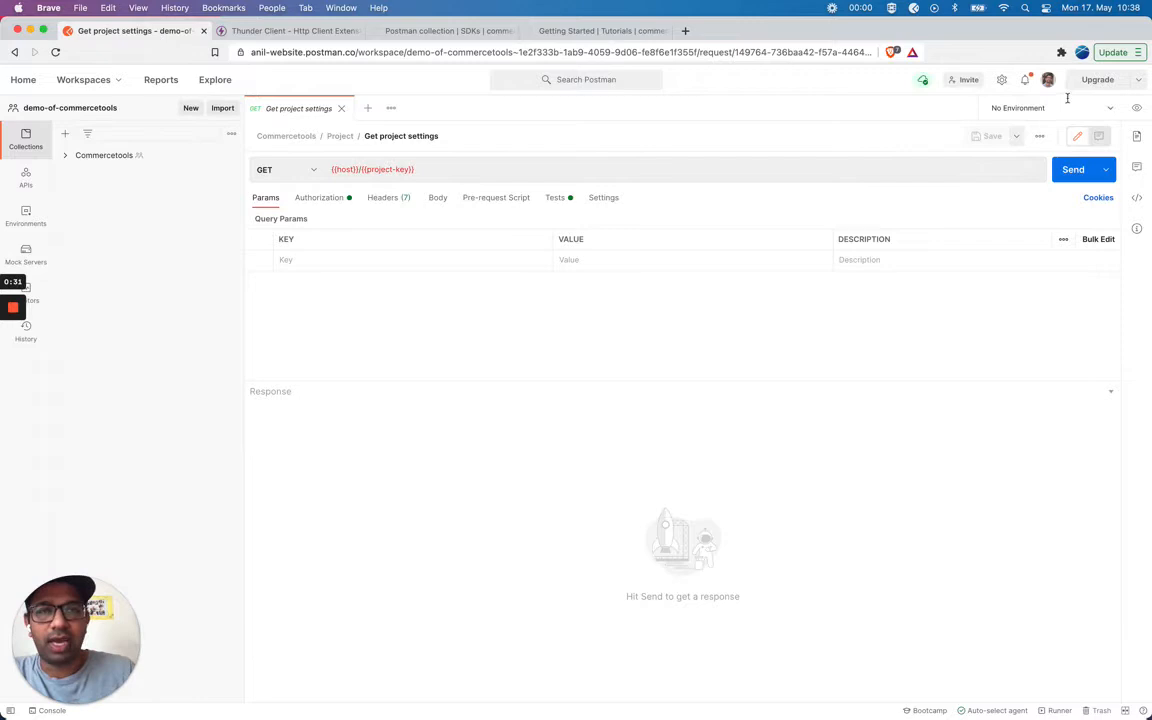
click(600, 30)
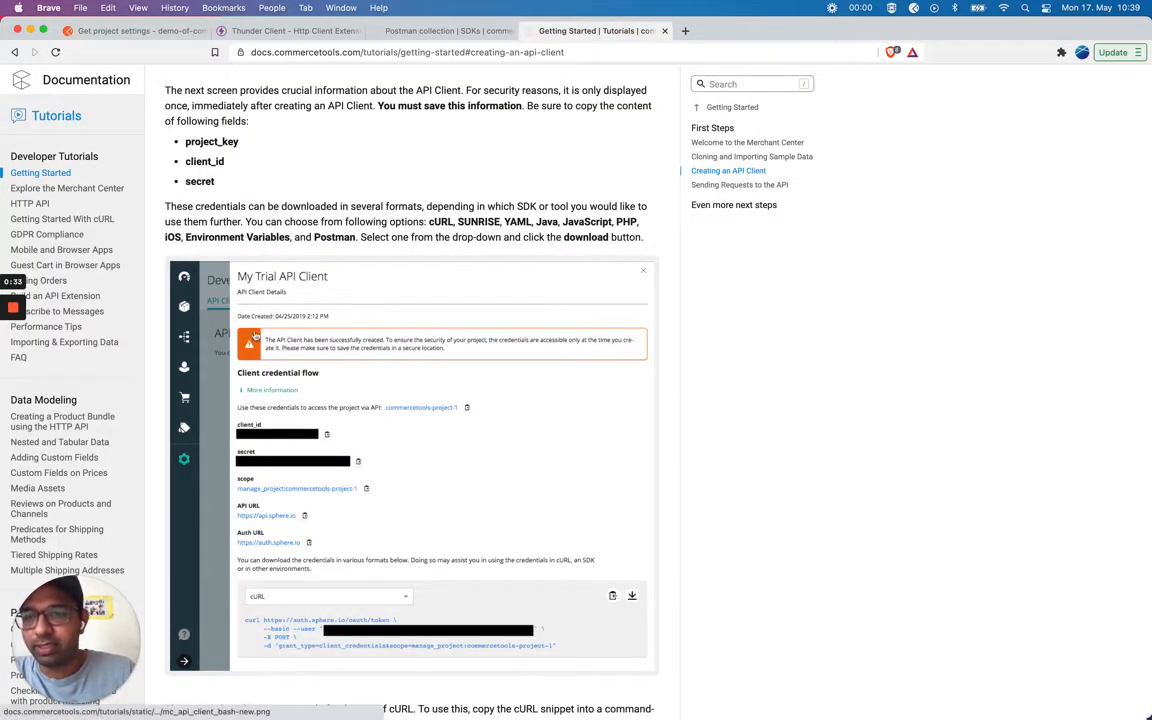
mouse_move(268, 292)
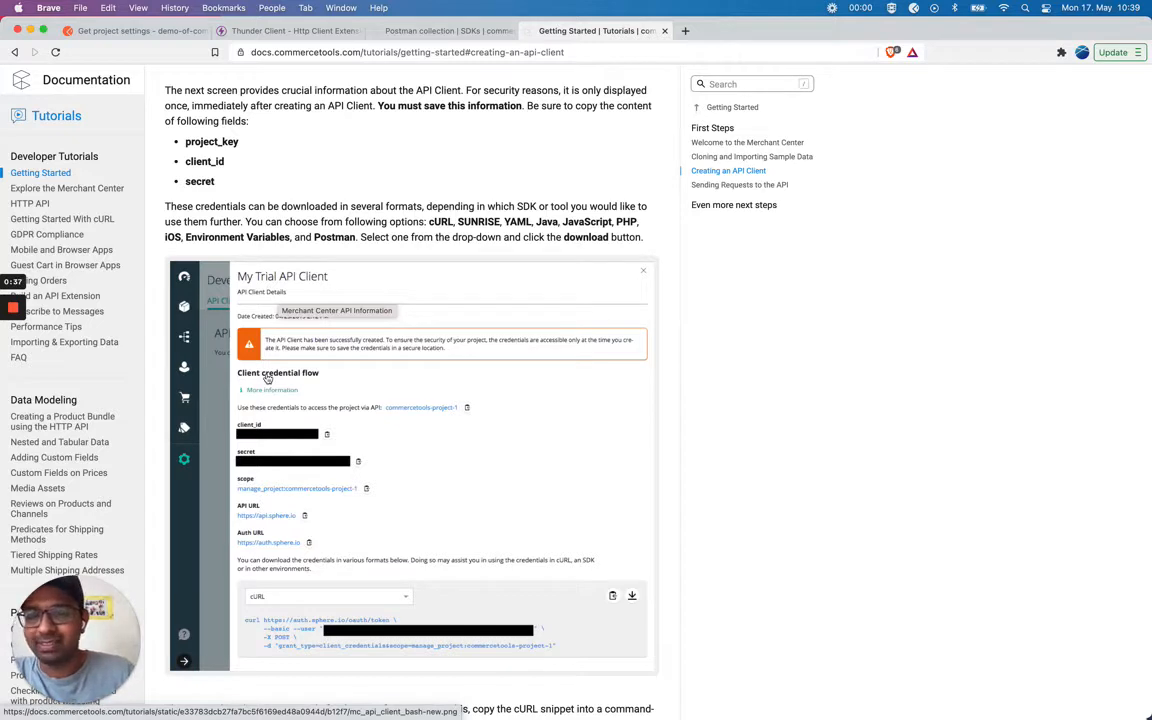
mouse_move(294, 488)
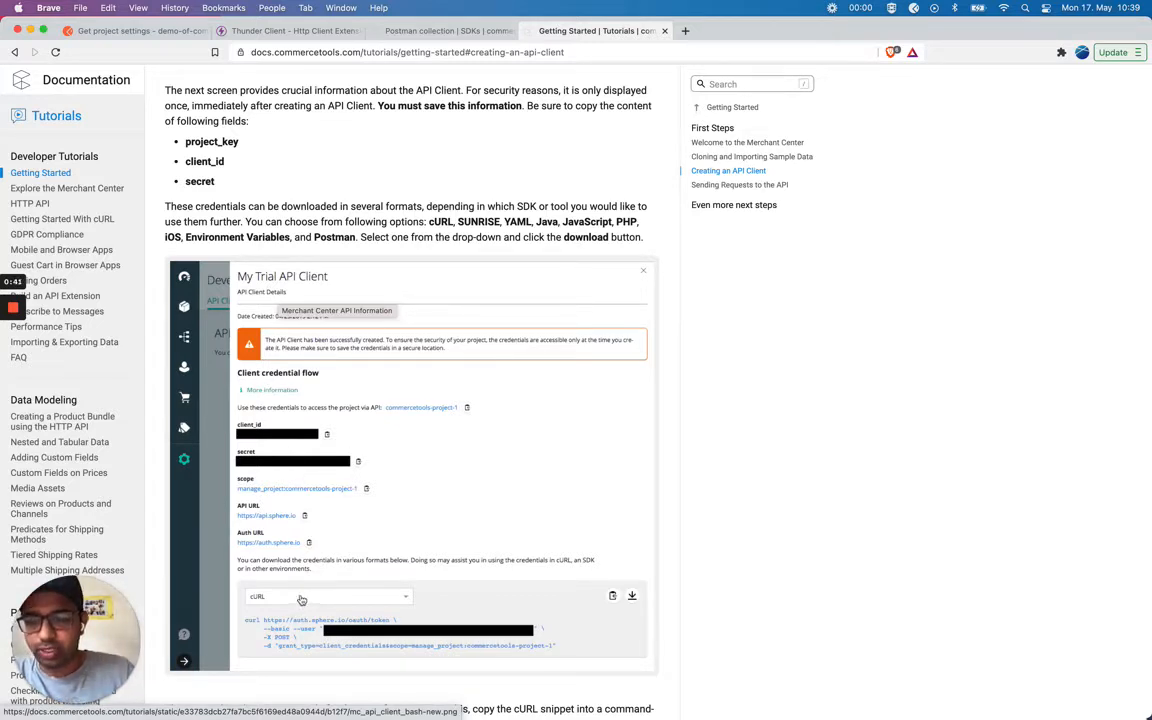
mouse_move(304, 612)
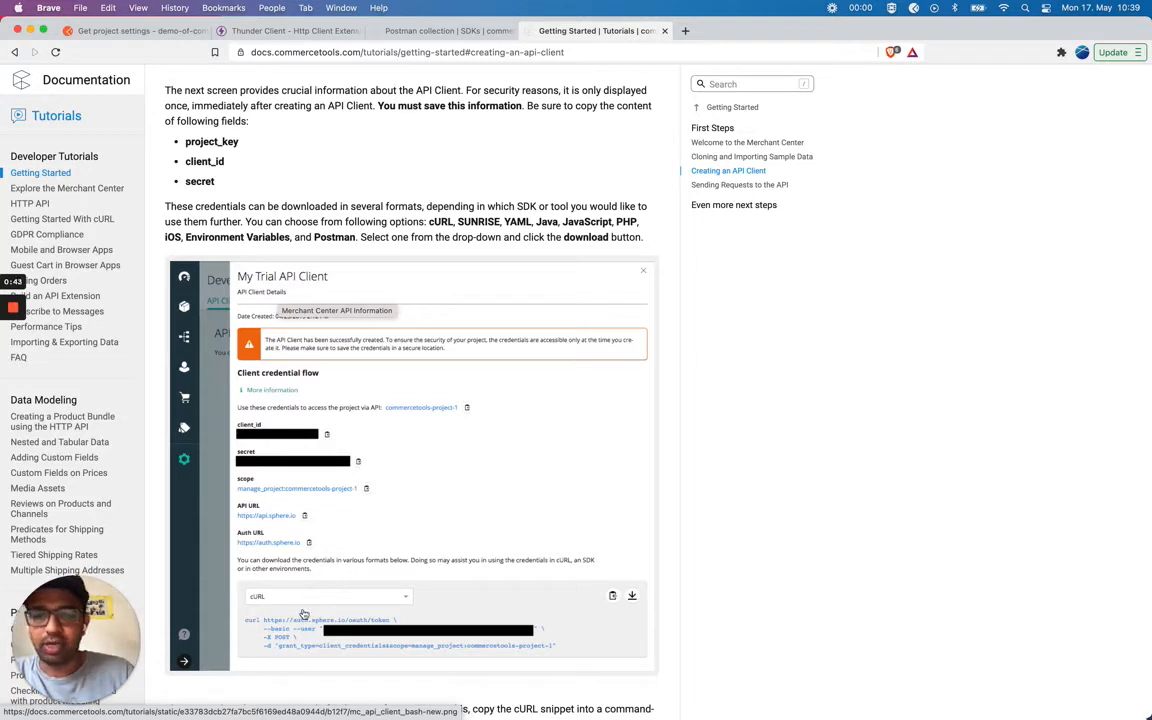
click(130, 44)
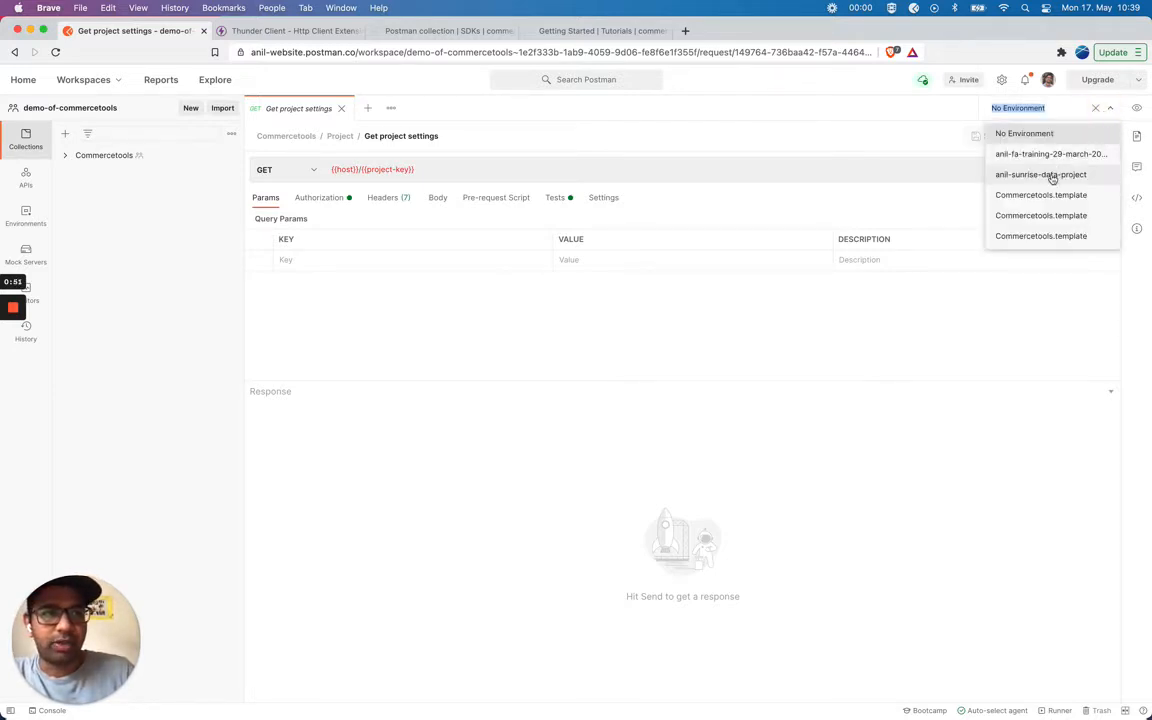
Step: Select the anil-sunrise-data-project environment and send Obtain access token for a bearer token
click(1040, 174)
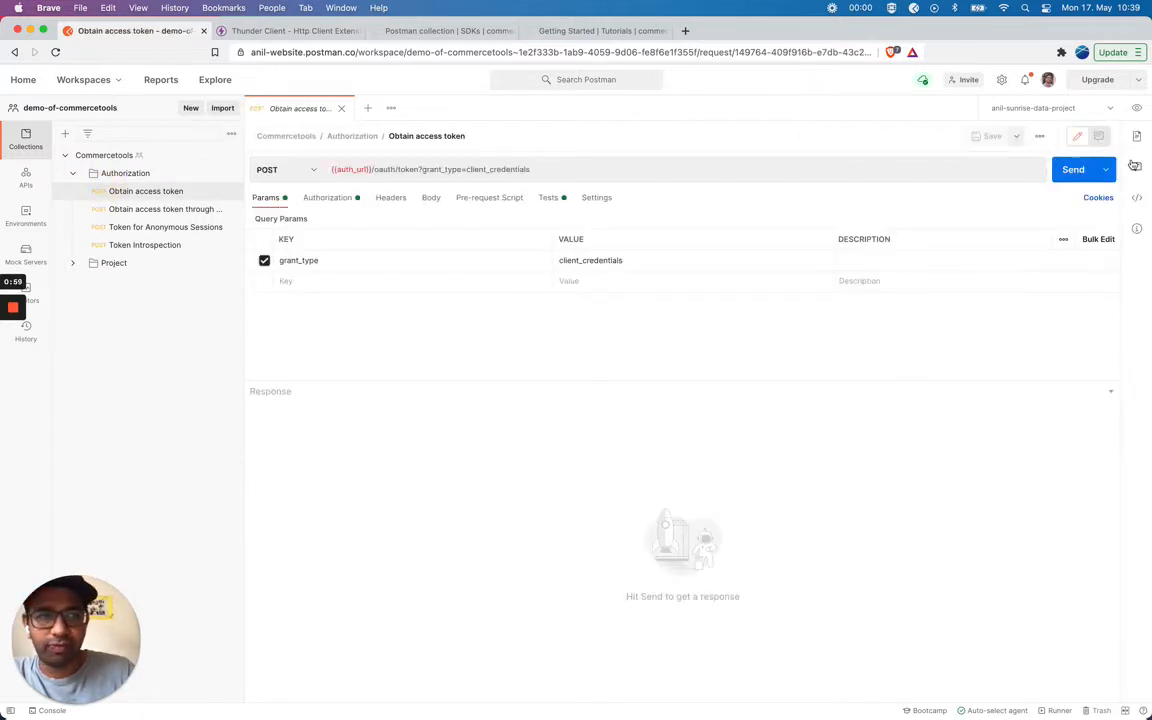
click(1072, 168)
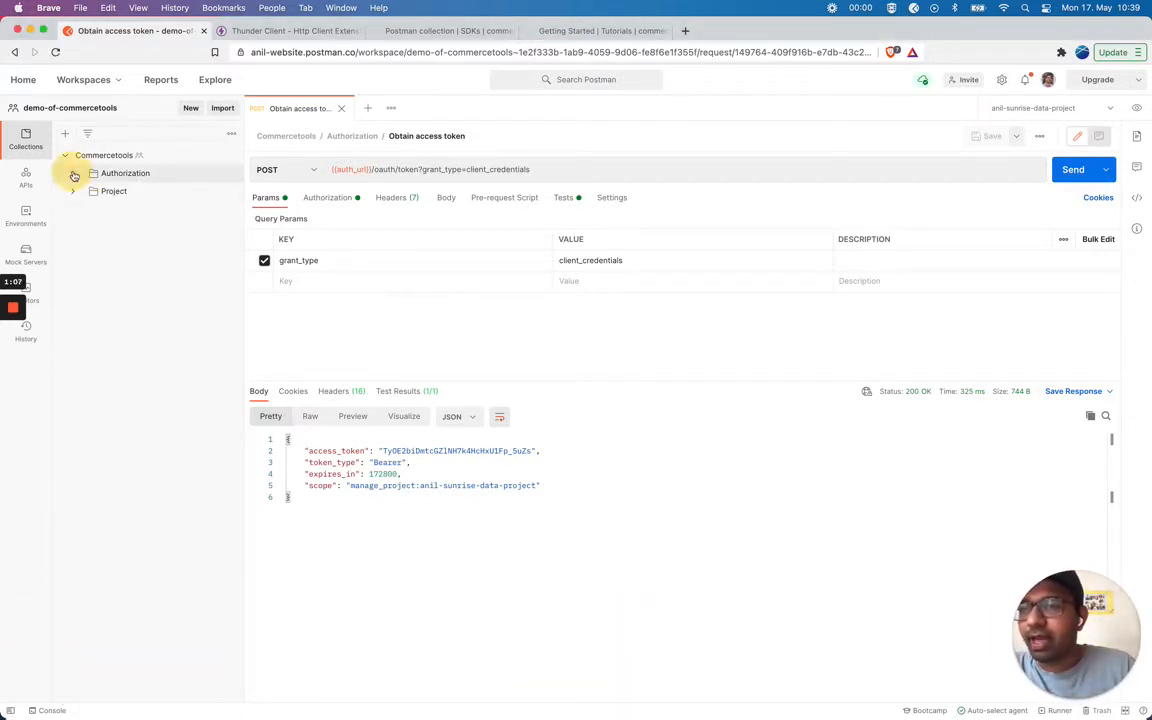
Step: Send Get project settings from the Project folder, returning countries, currencies and languages
click(80, 172)
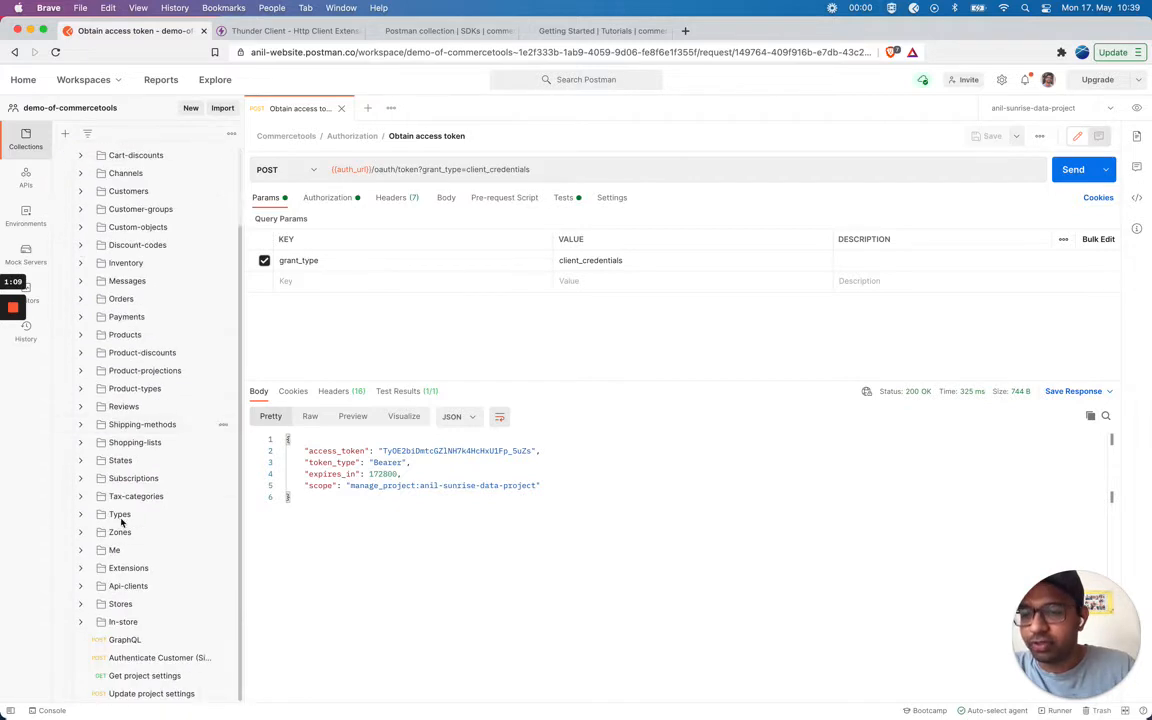
click(144, 676)
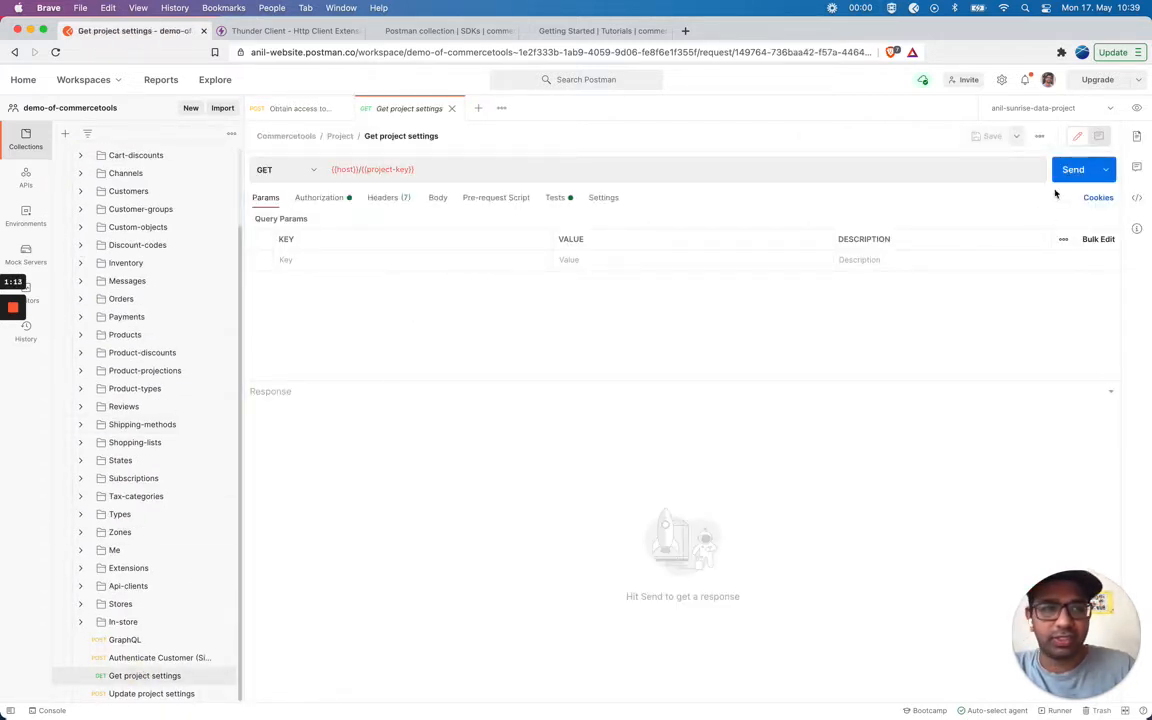
click(1074, 168)
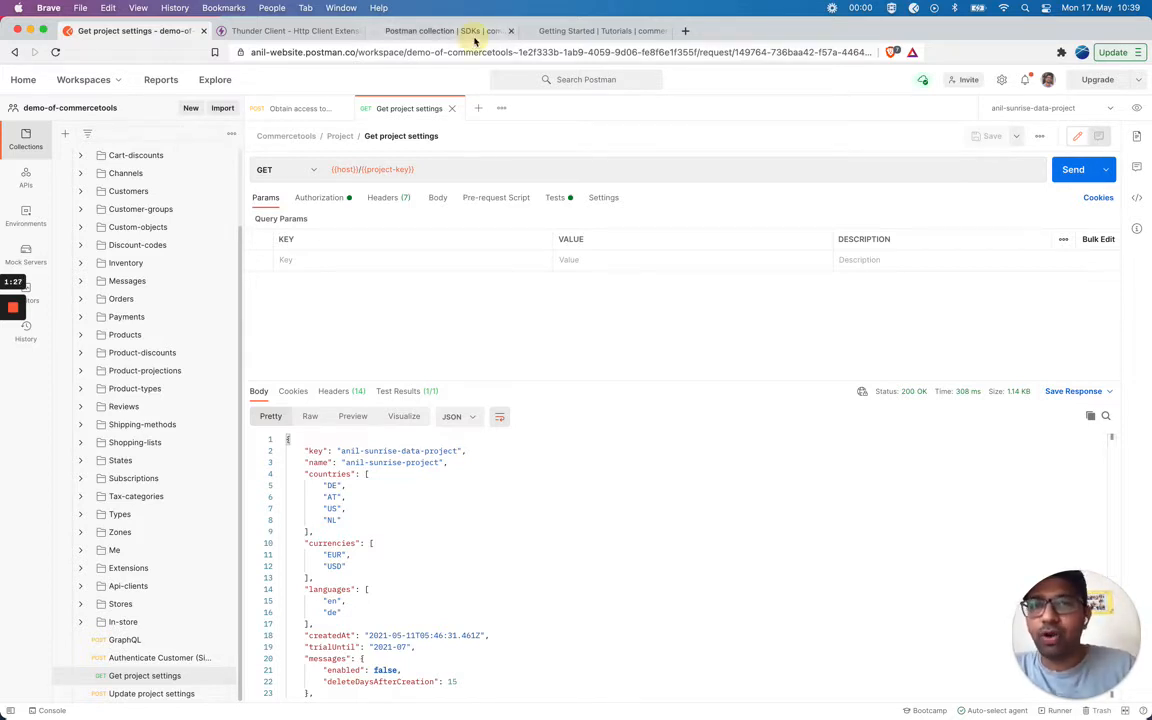
Step: Switch Brave to the Getting Started tutorial's API client credentials section
click(440, 32)
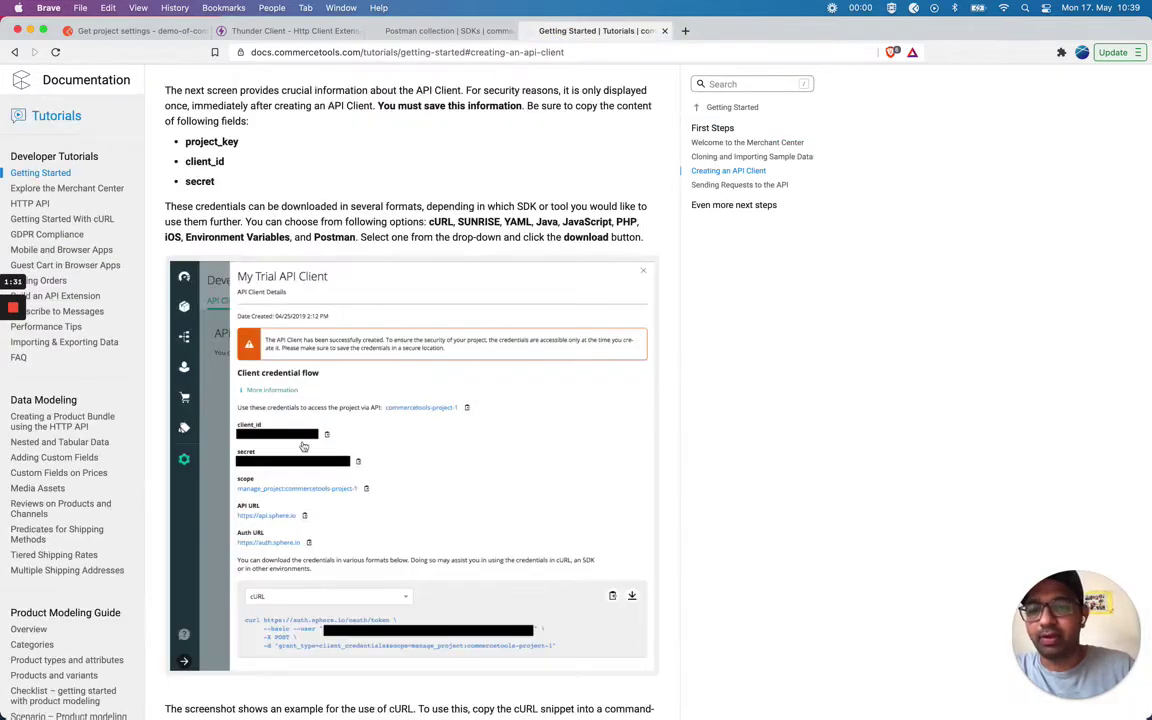
mouse_move(362, 464)
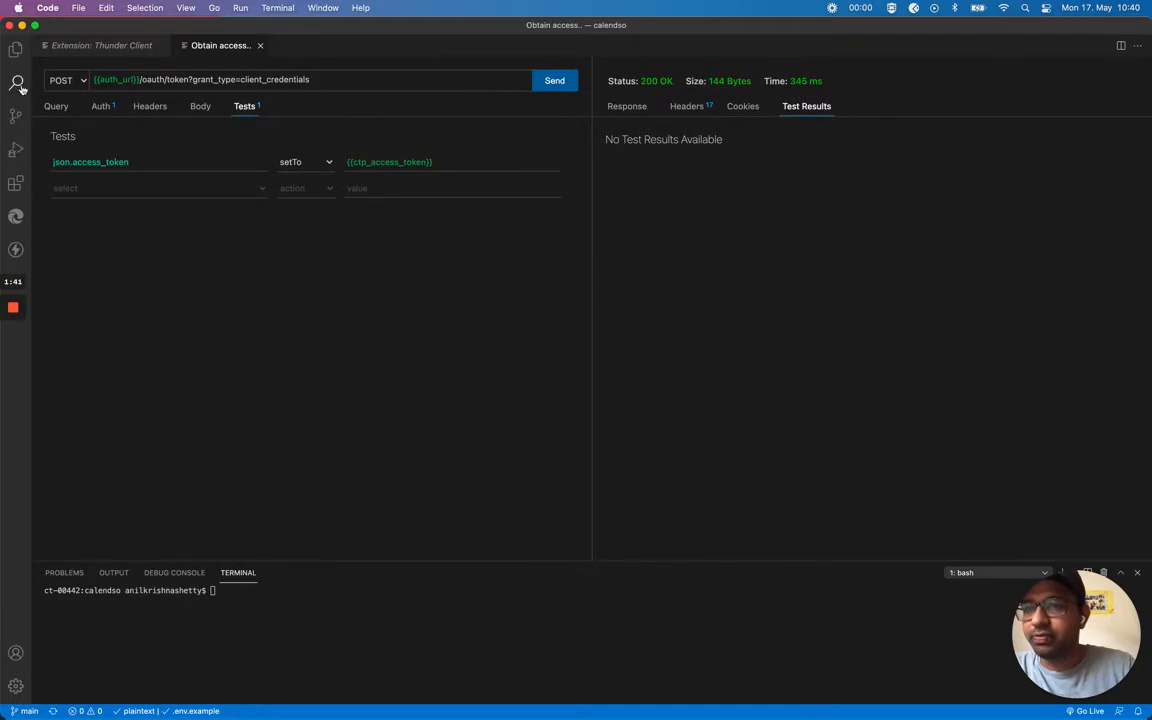
Step: Browse the Extensions view to bring up the Thunder Client marketplace page
click(14, 84)
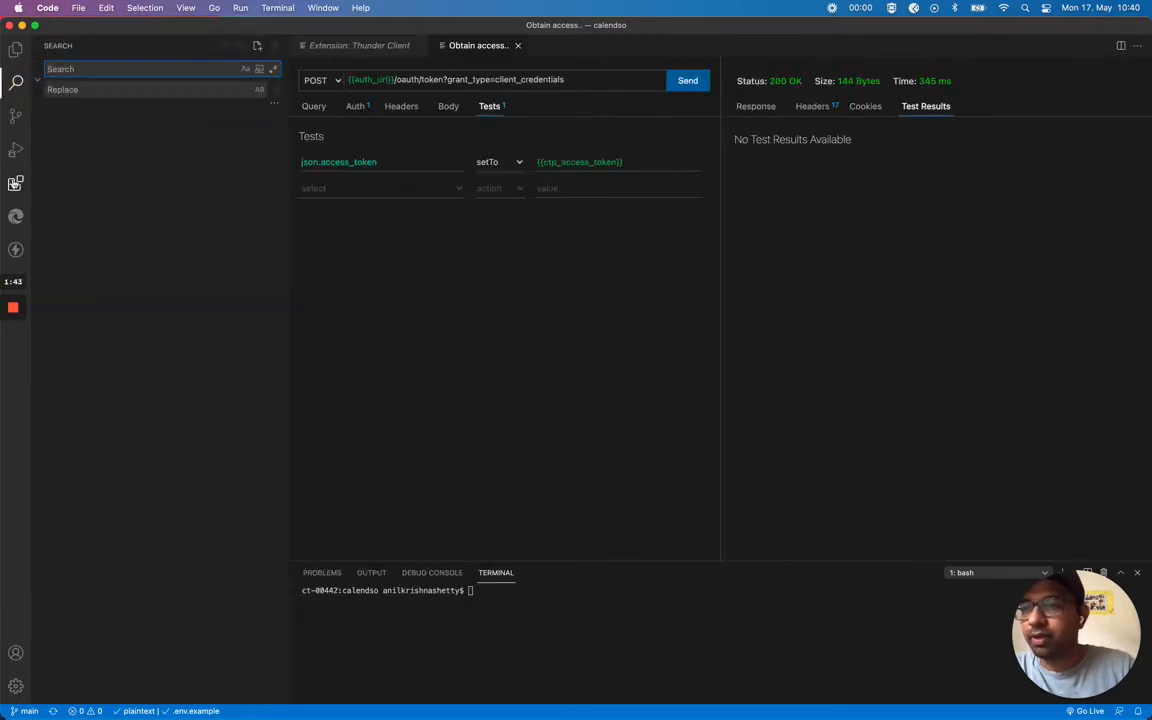
click(14, 184)
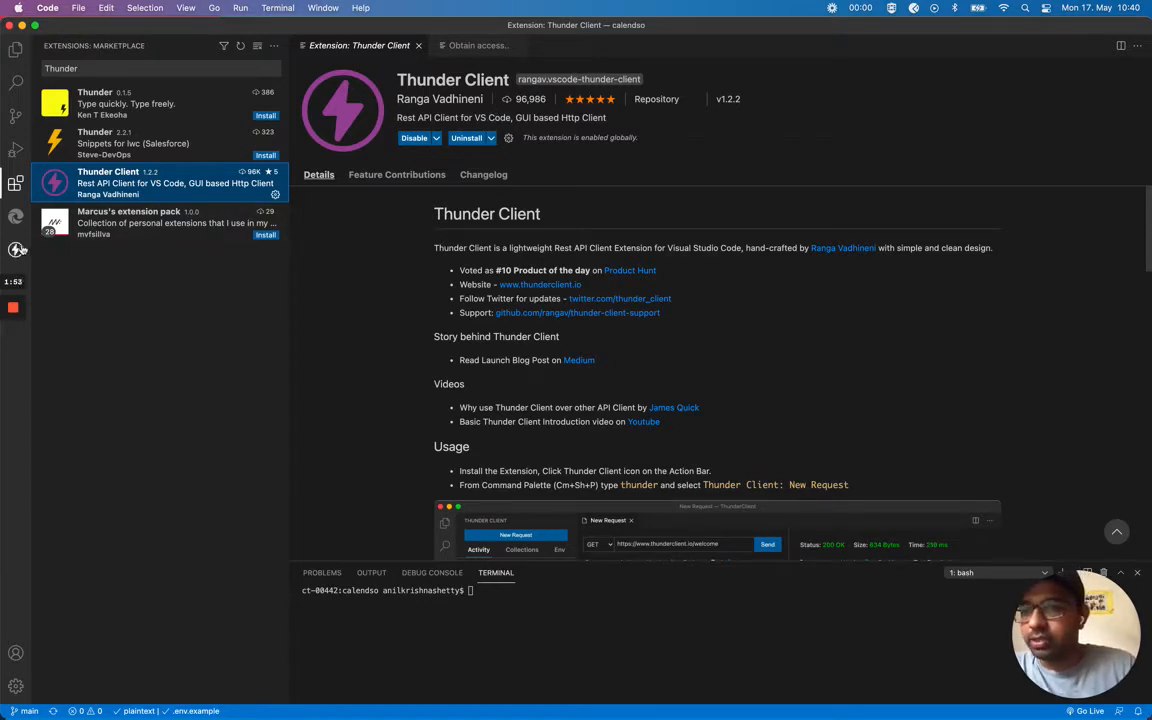
mouse_move(14, 248)
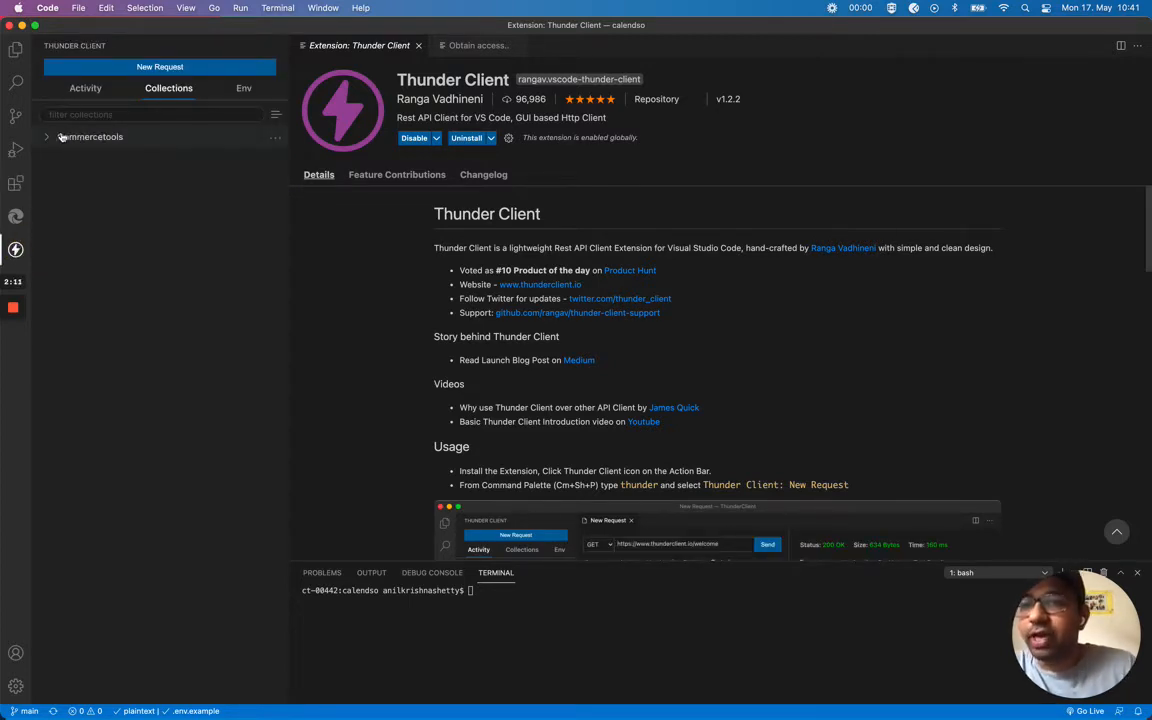
Step: Review the Commercetools collection options and saved project environment, then select Obtain access token
click(46, 136)
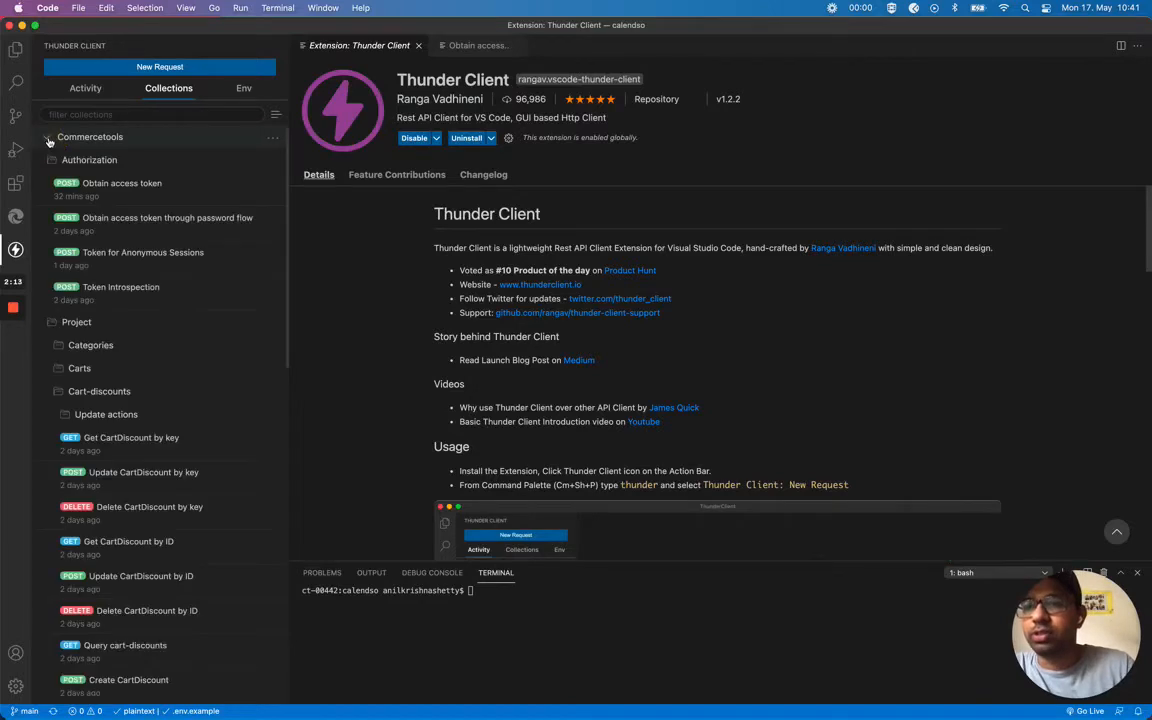
click(48, 136)
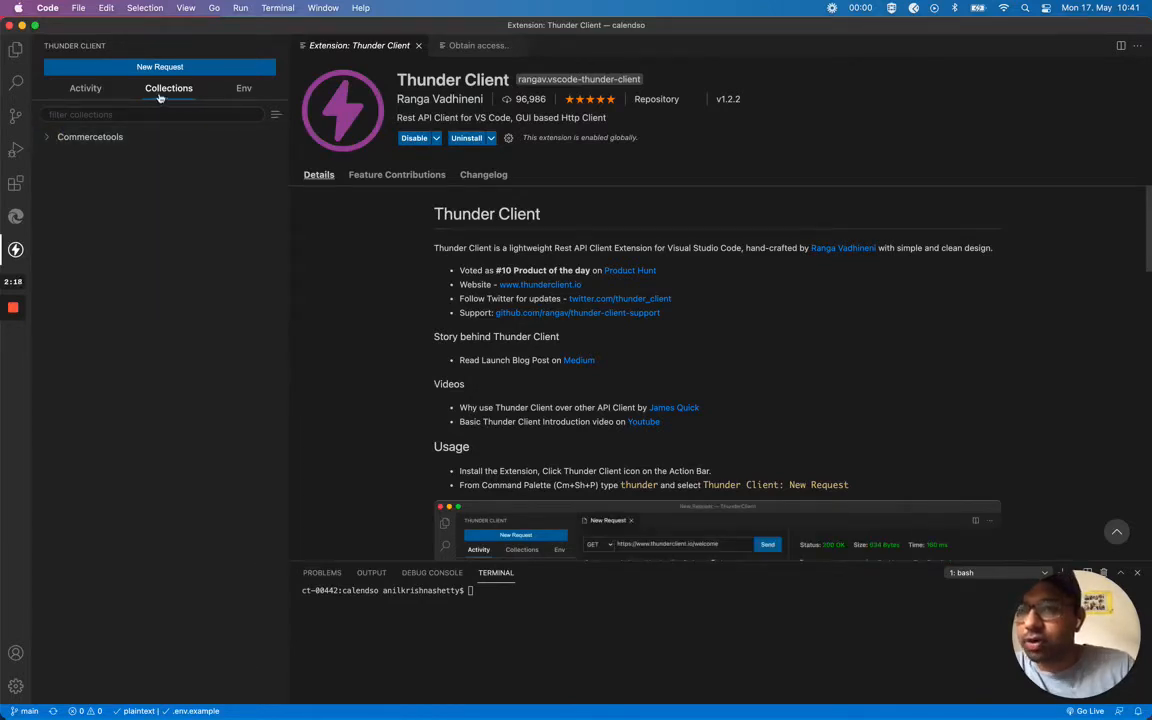
click(276, 114)
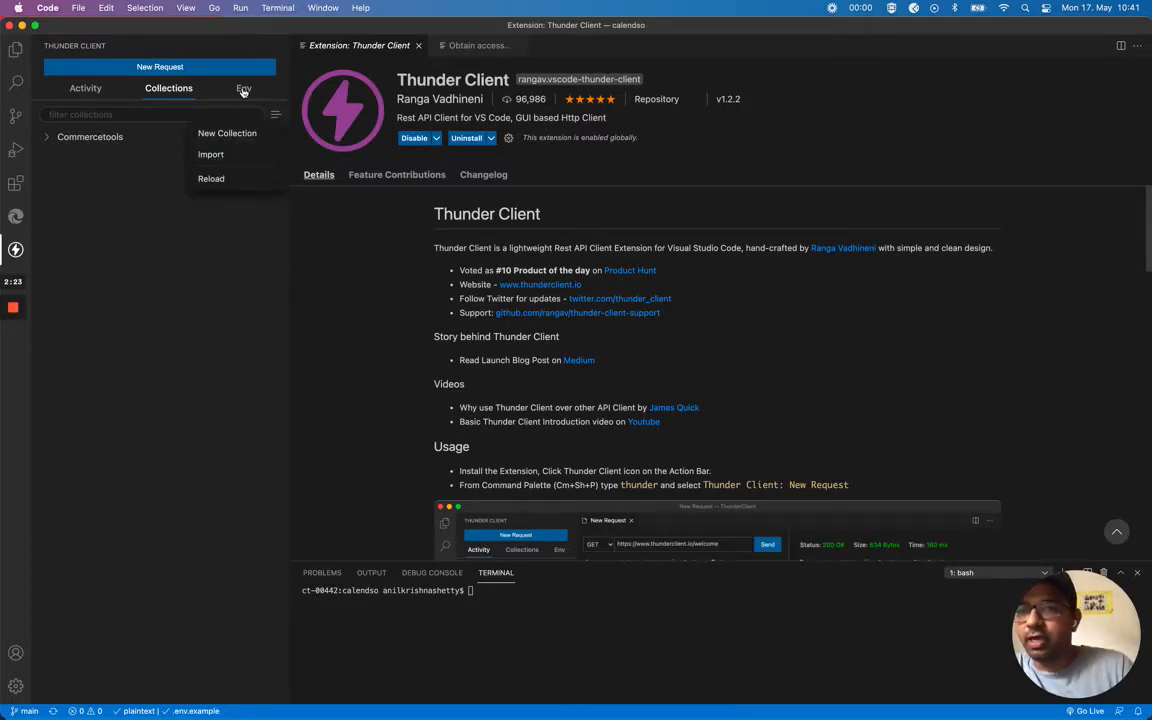
click(244, 88)
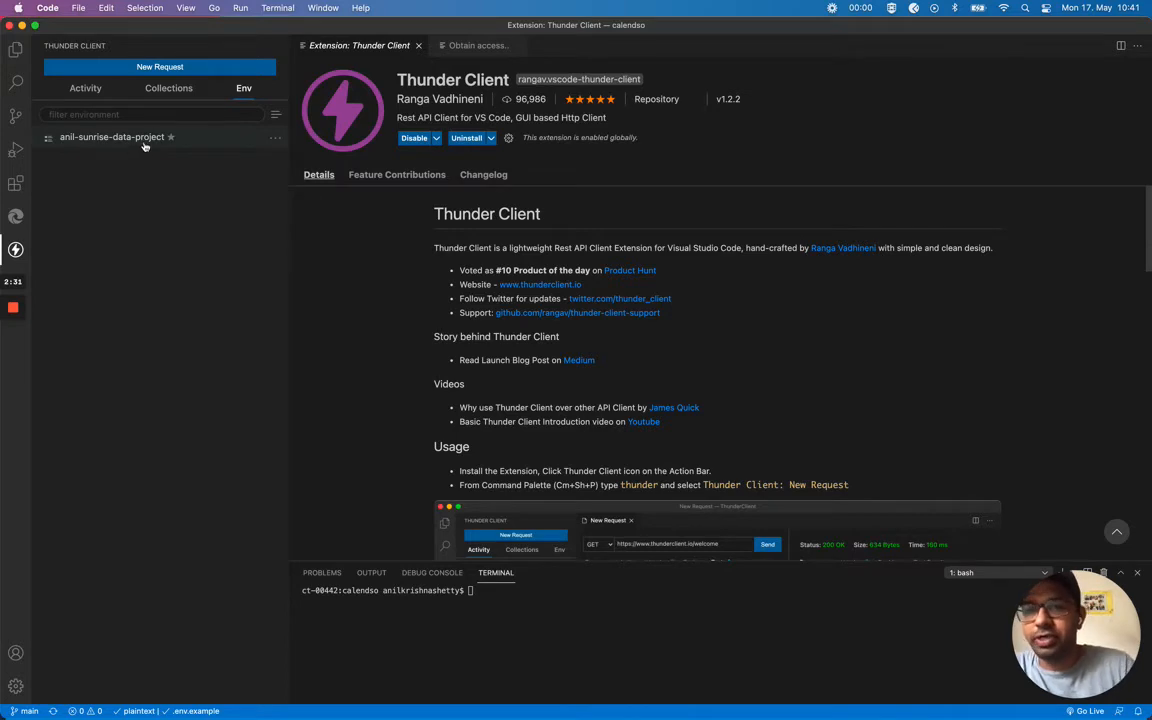
click(168, 88)
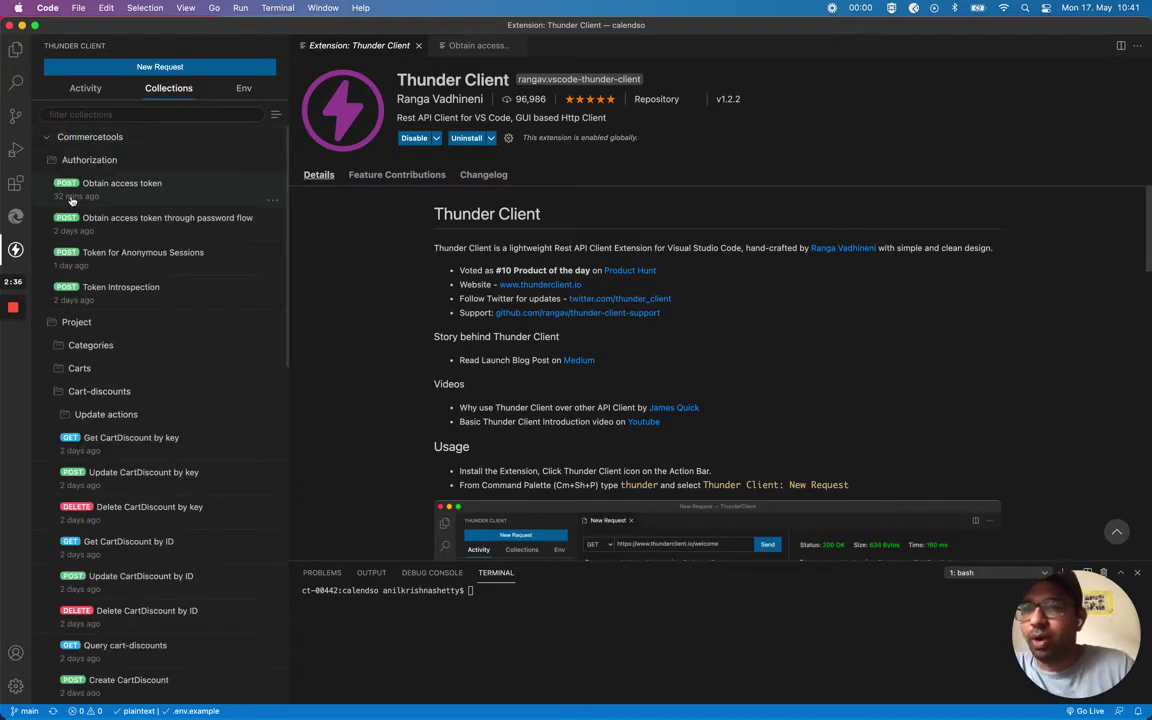
click(120, 184)
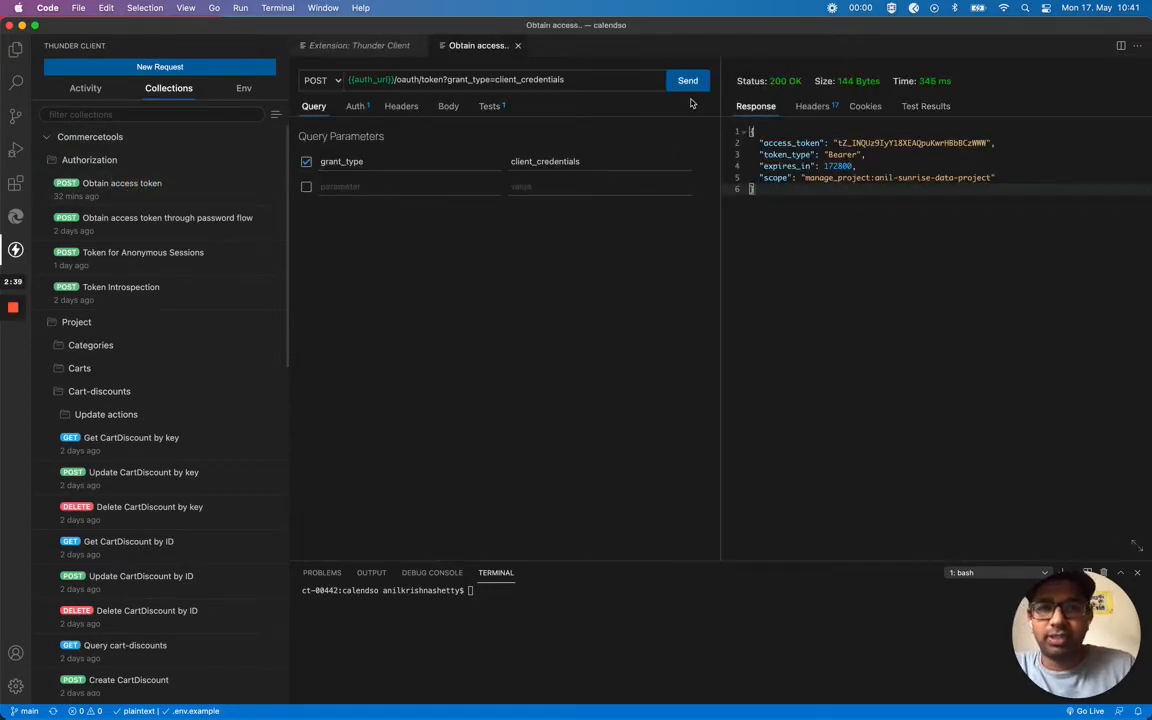
Step: Send Obtain access token for a fresh 200 token and view the test storing it in tp_access_token
click(688, 80)
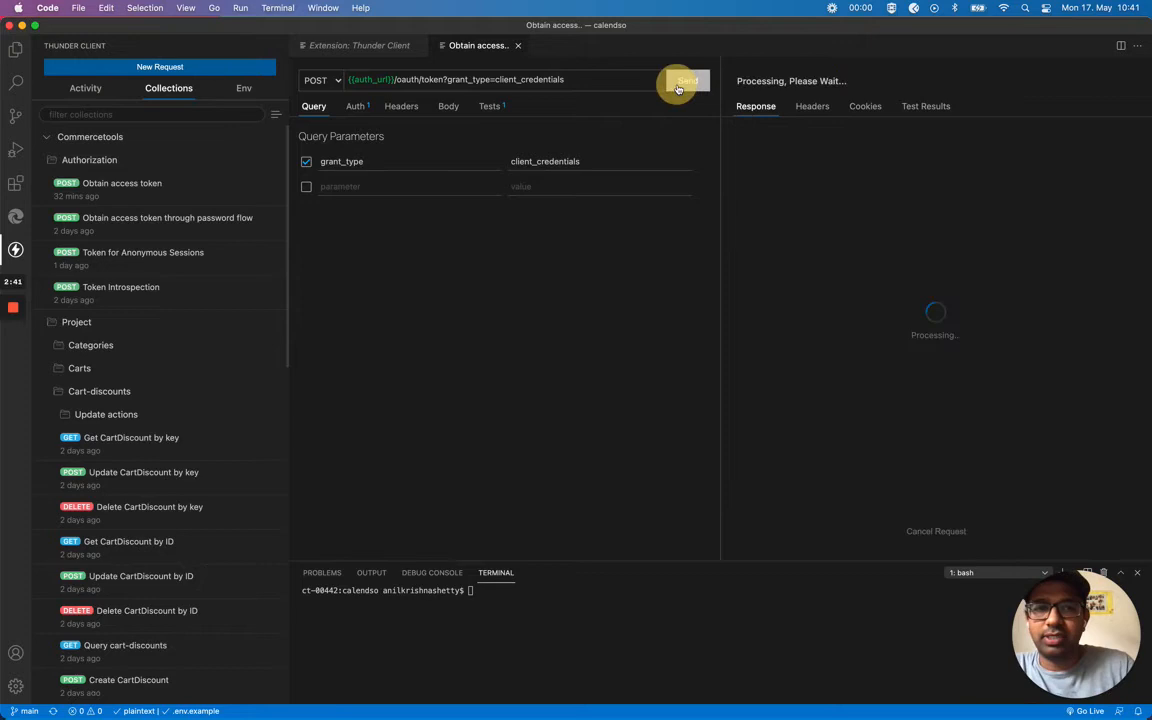
click(688, 80)
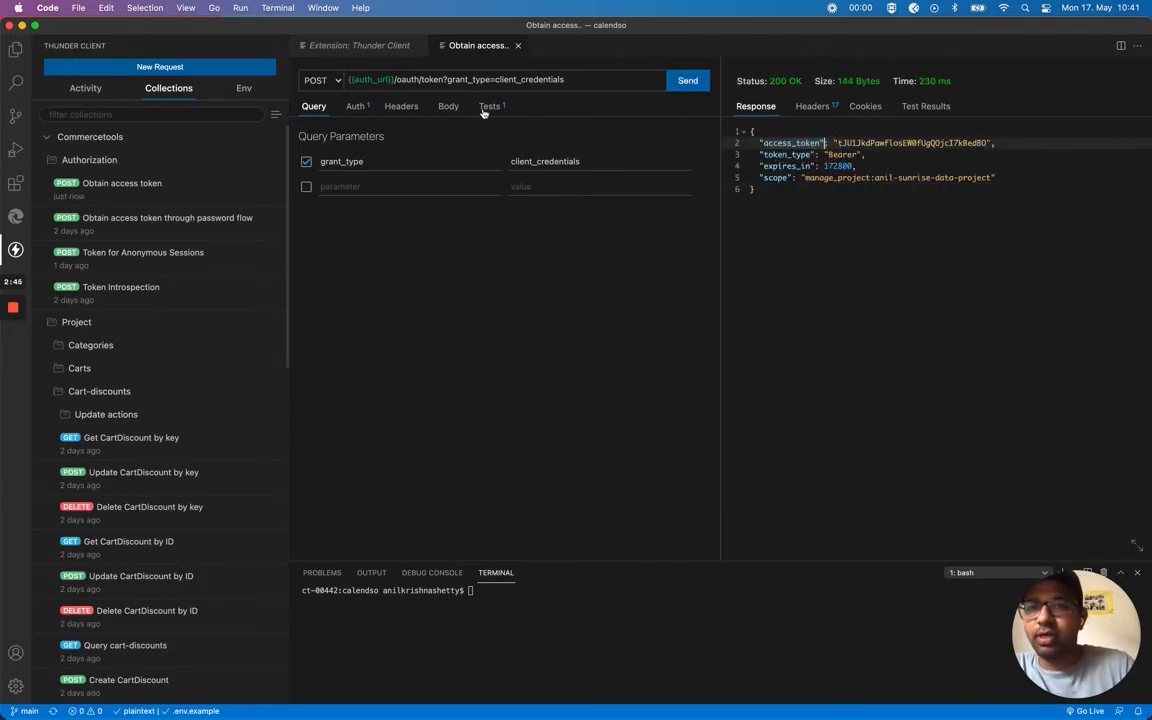
click(488, 106)
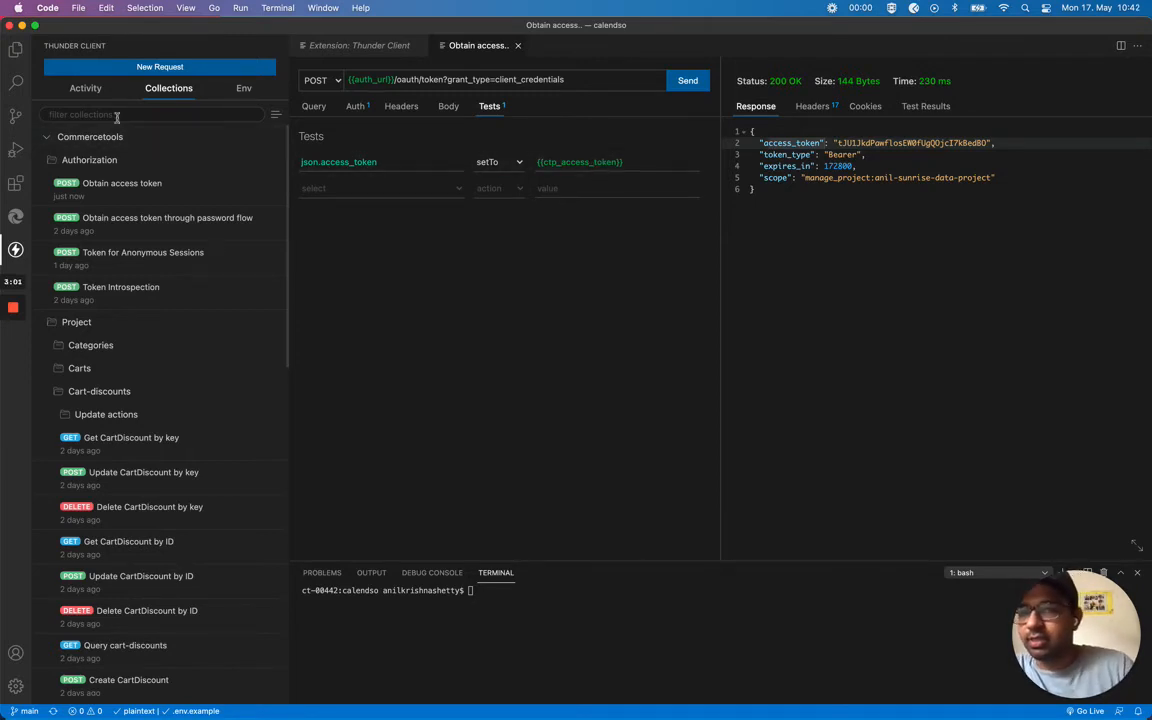
Step: Send Get project settings and scroll through the anil-sunrise-data-project JSON response with 200 OK
click(54, 160)
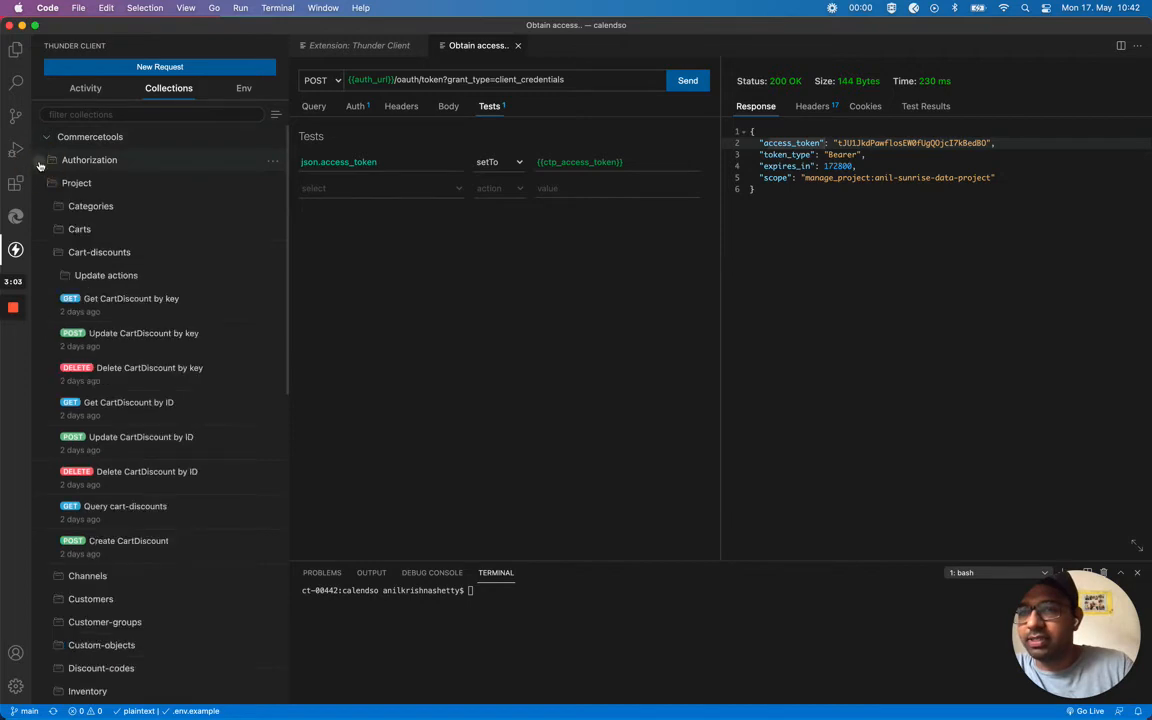
scroll(down, 3)
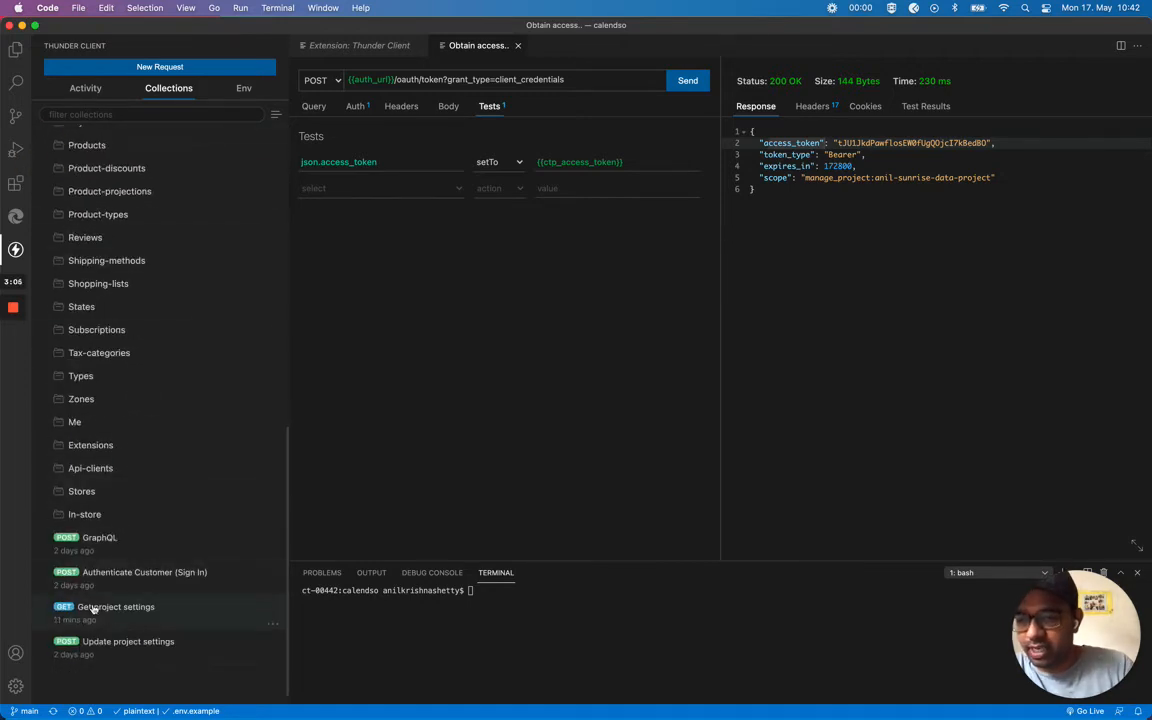
click(112, 608)
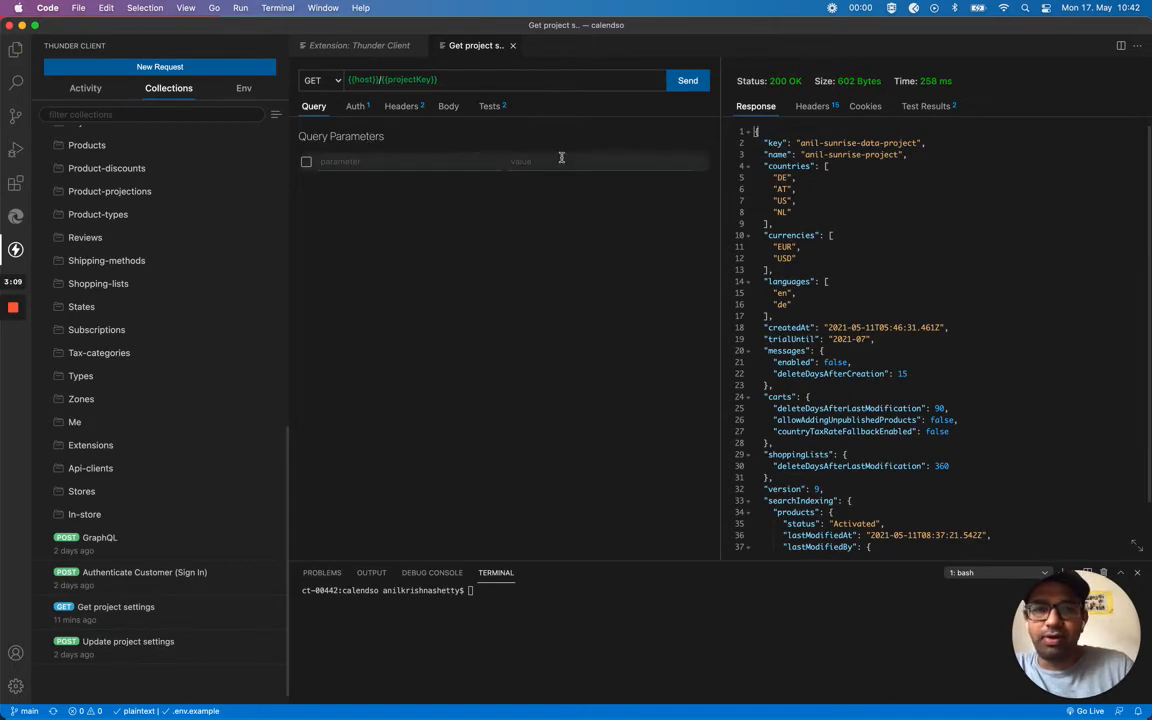
click(688, 80)
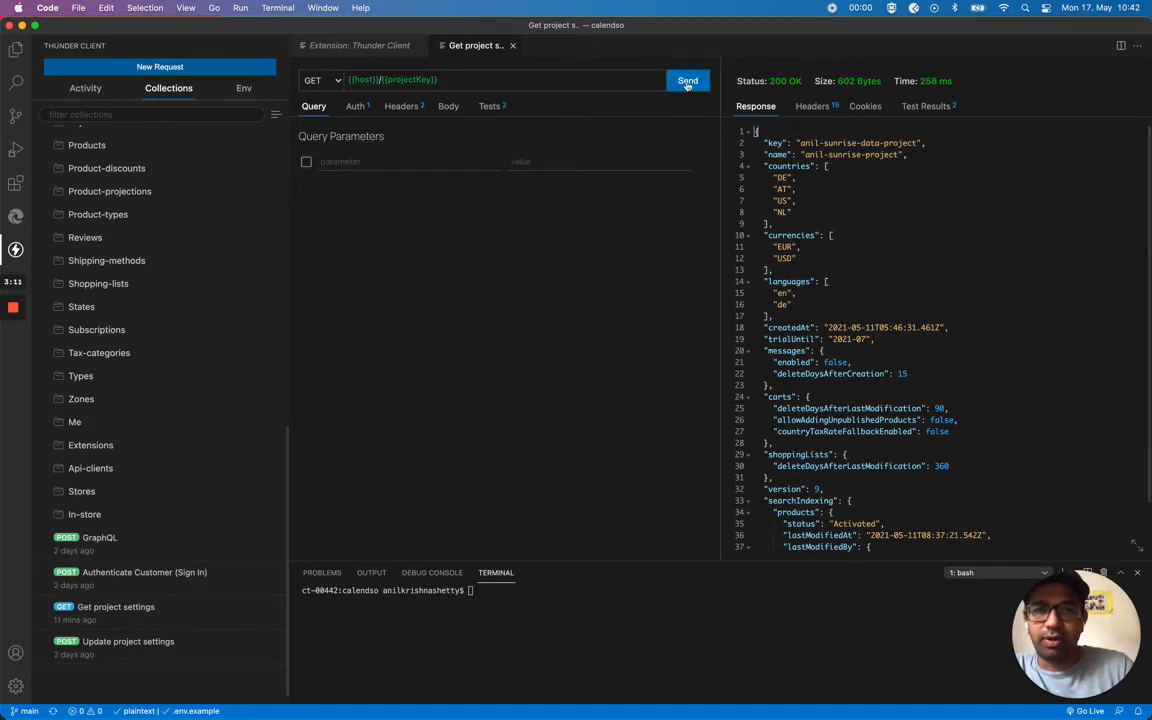
click(688, 80)
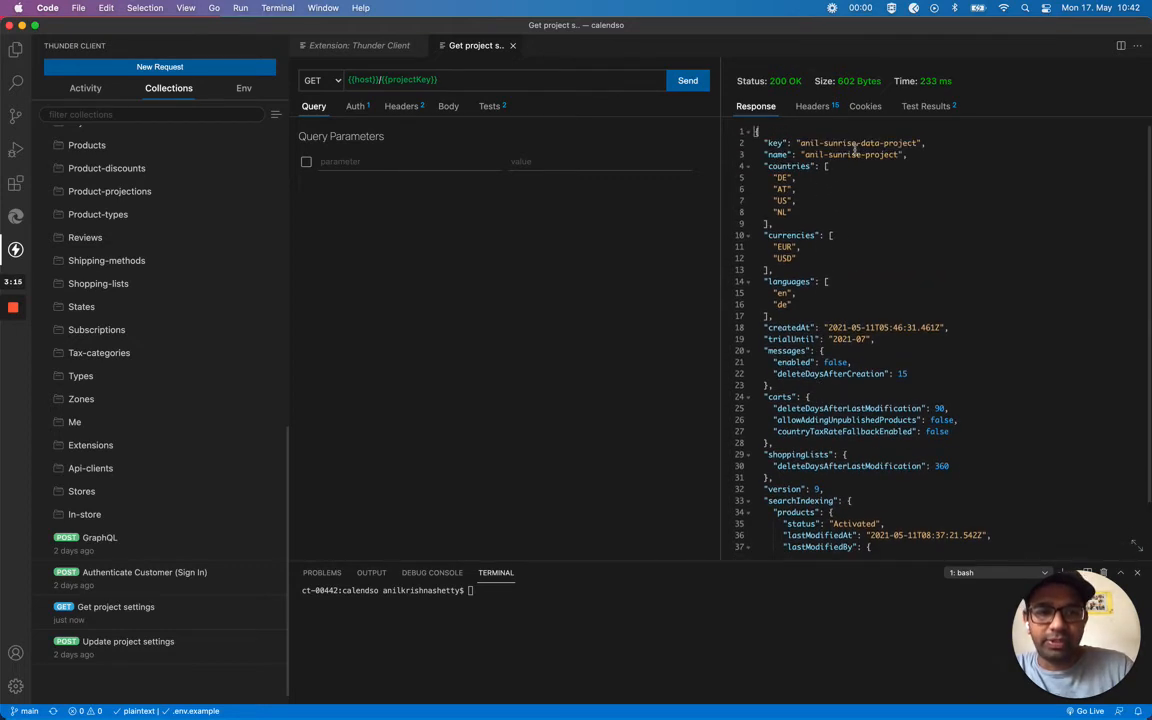
scroll(down, 3)
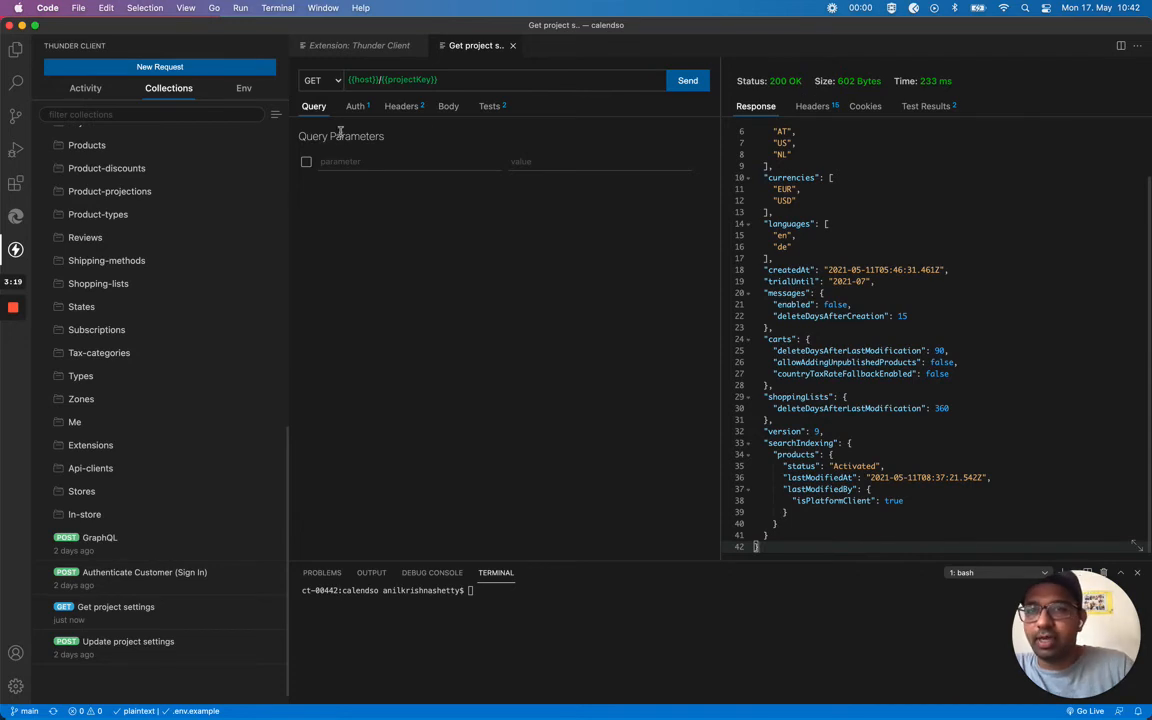
Step: Confirm the Bearer Token {{tp_access_token}} auth and the json.key and ResponseCode 200 assertions
click(354, 106)
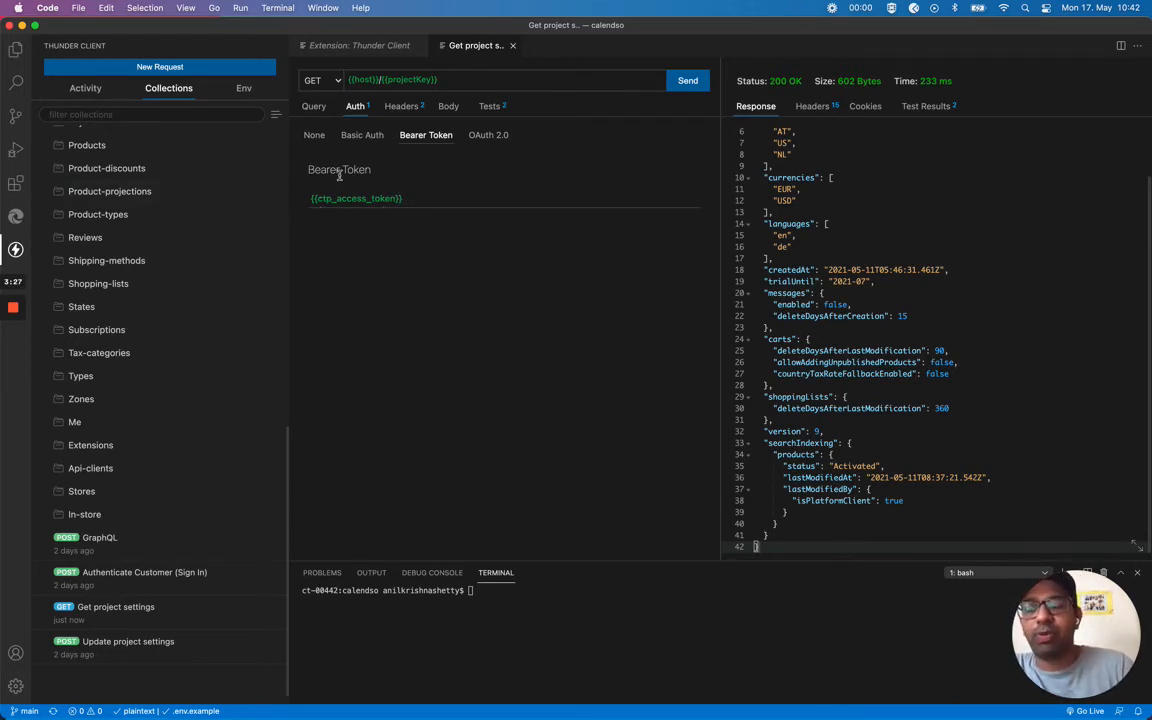
mouse_move(368, 172)
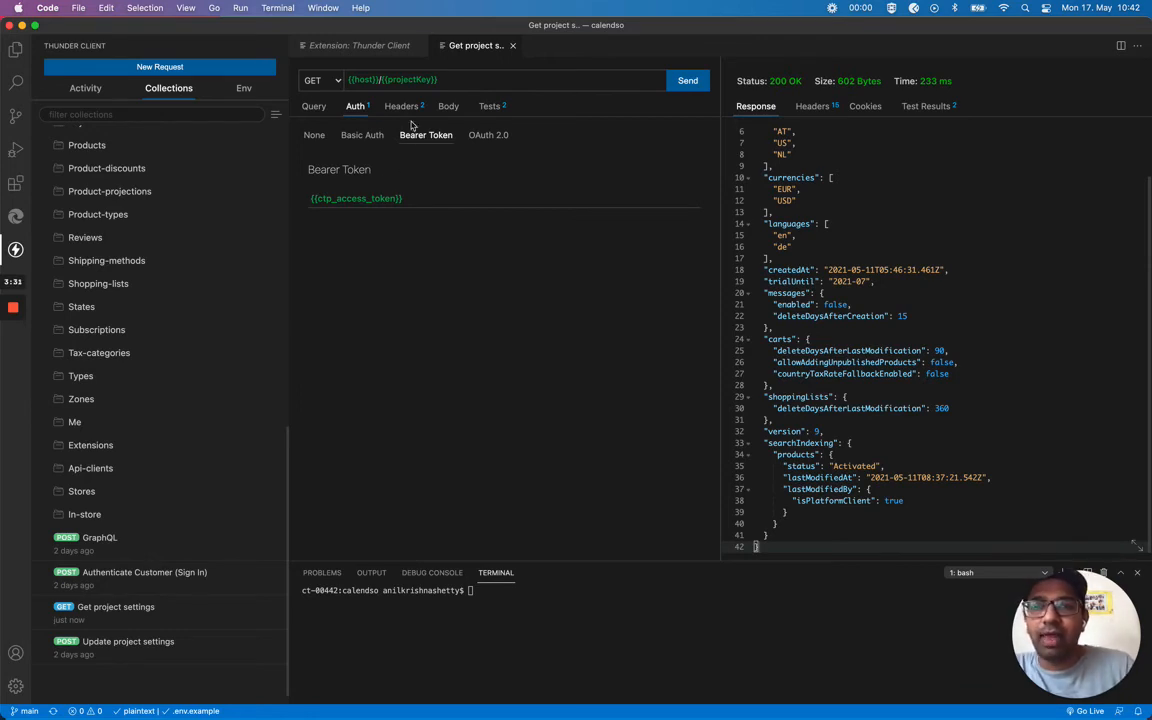
click(488, 106)
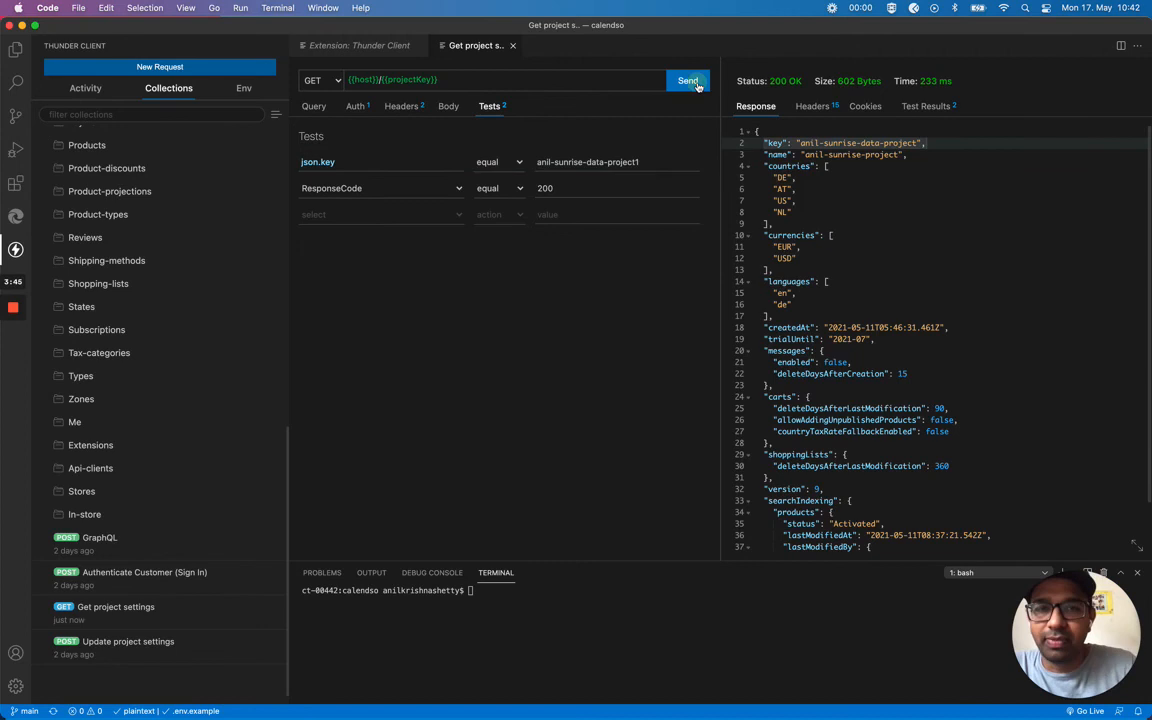
Step: Remove the trailing '?' from the expected json.key value and resend for 2/2 passing tests
click(928, 106)
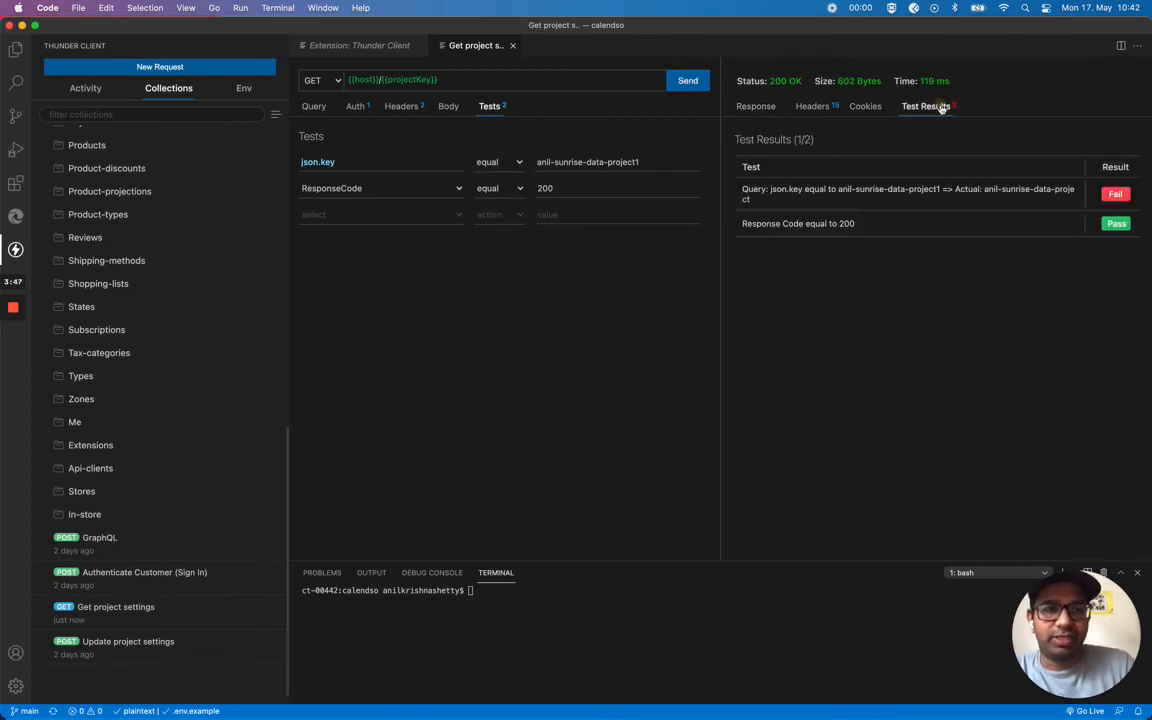
mouse_move(860, 244)
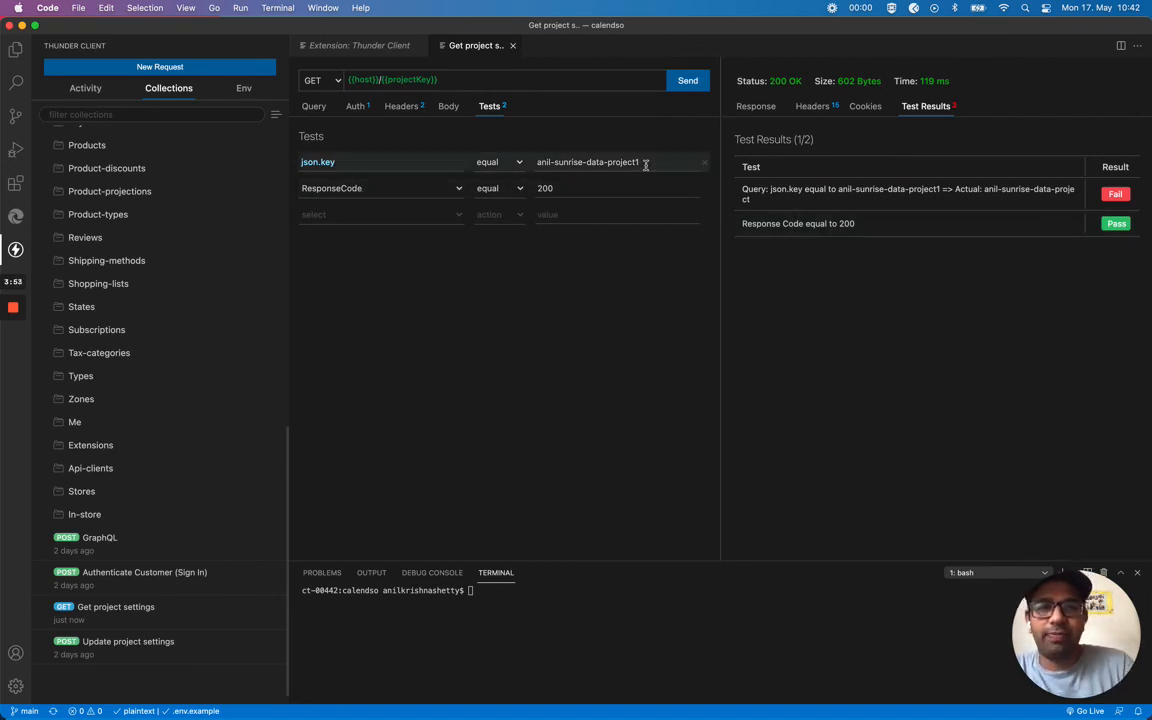
key(Backspace)
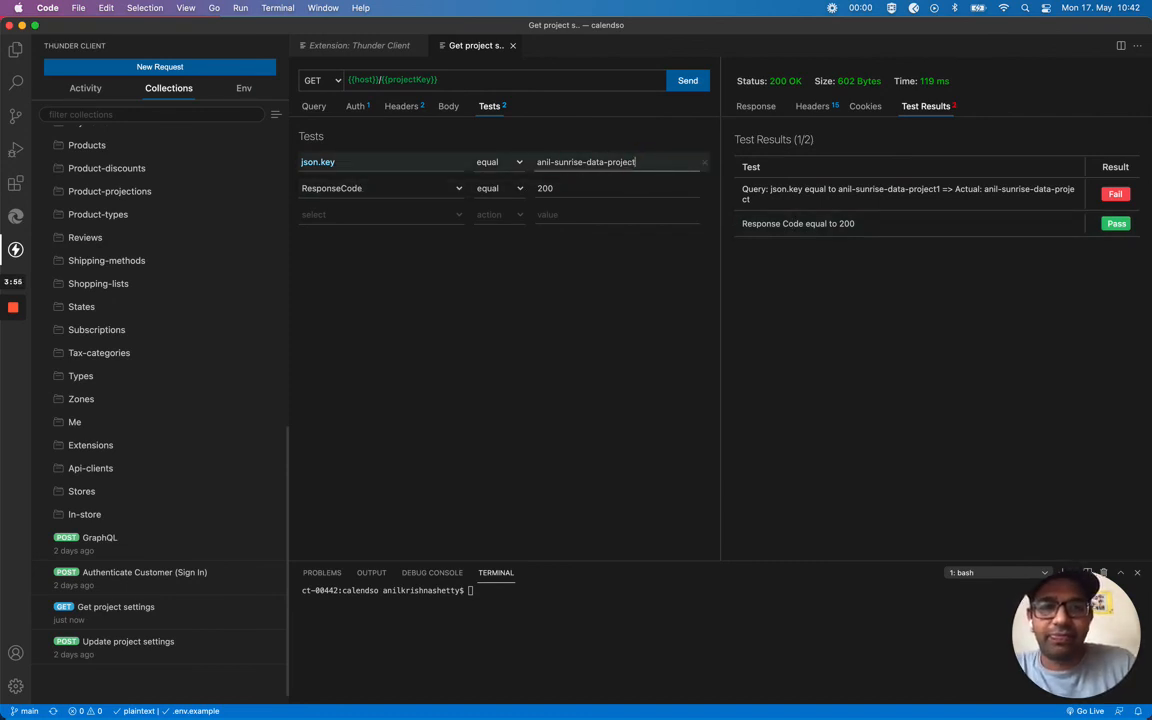
click(688, 80)
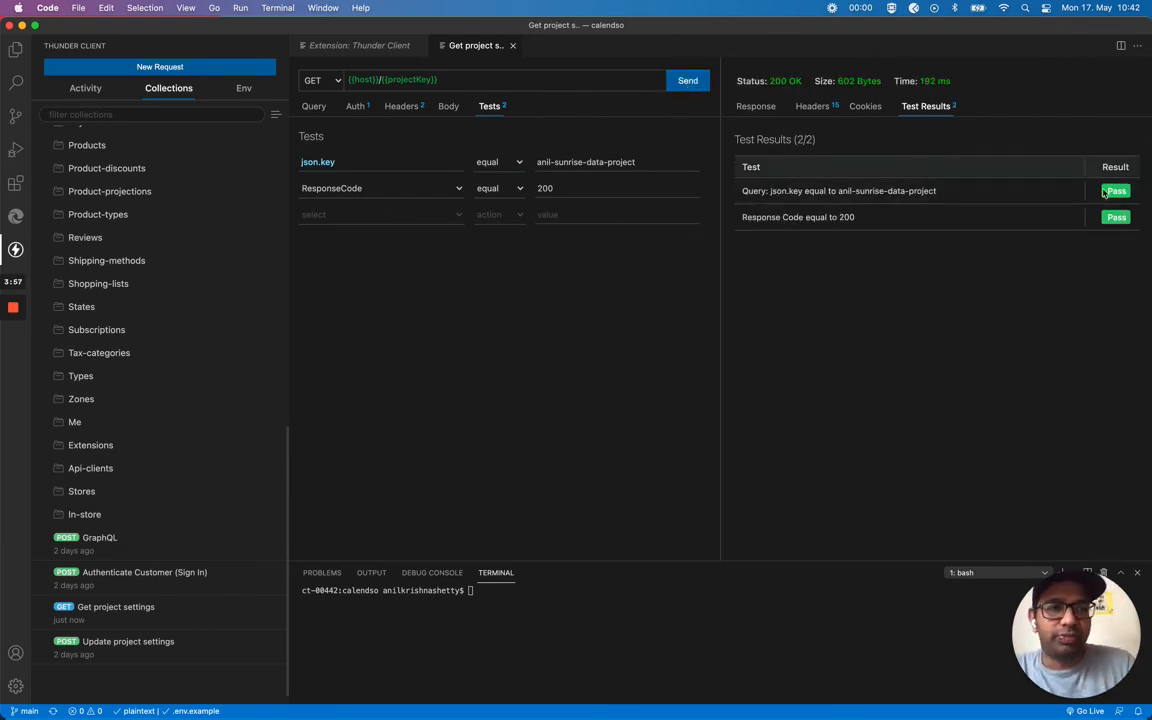